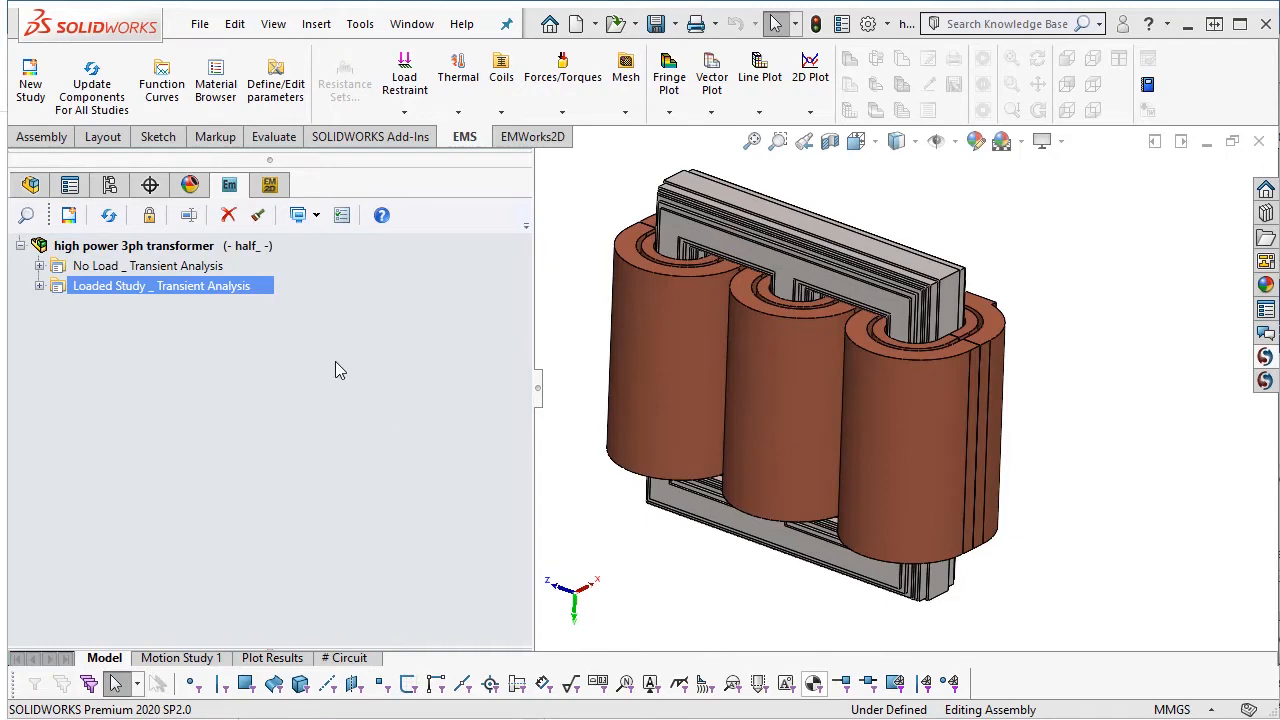
- Select the high power 3ph transformer root and bring up its EMS context menu
click(134, 245)
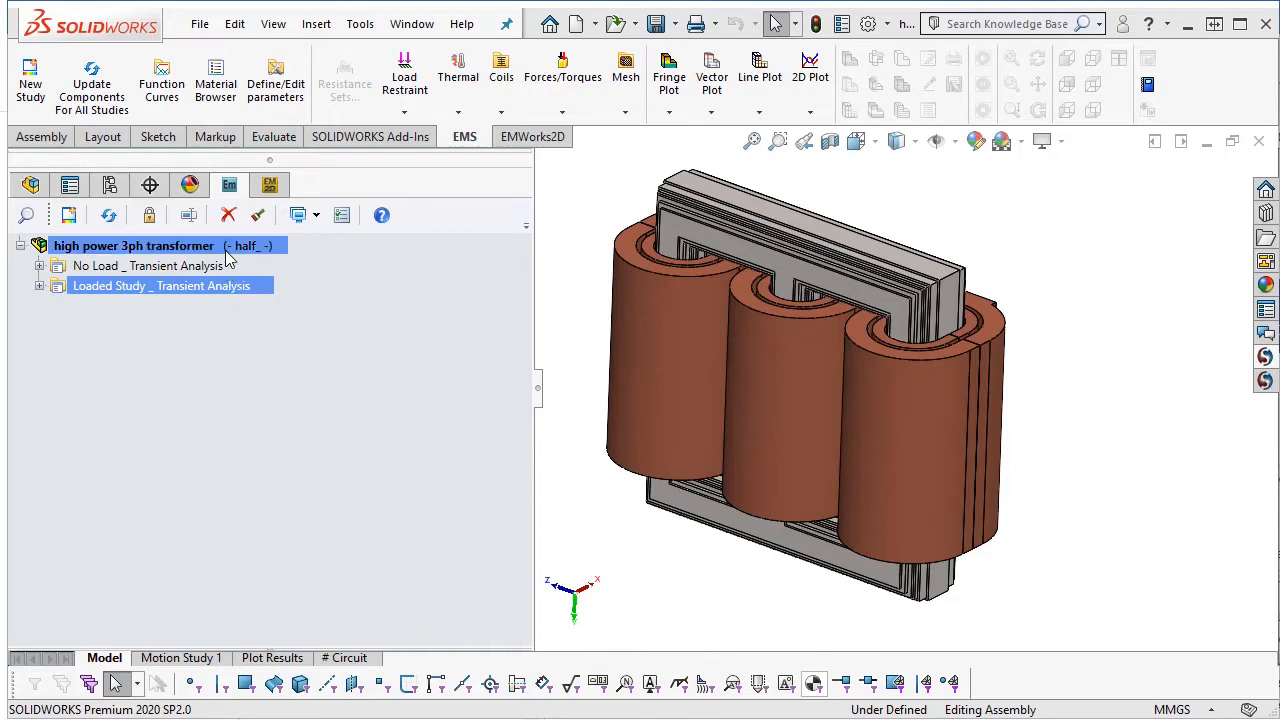
right_click(133, 245)
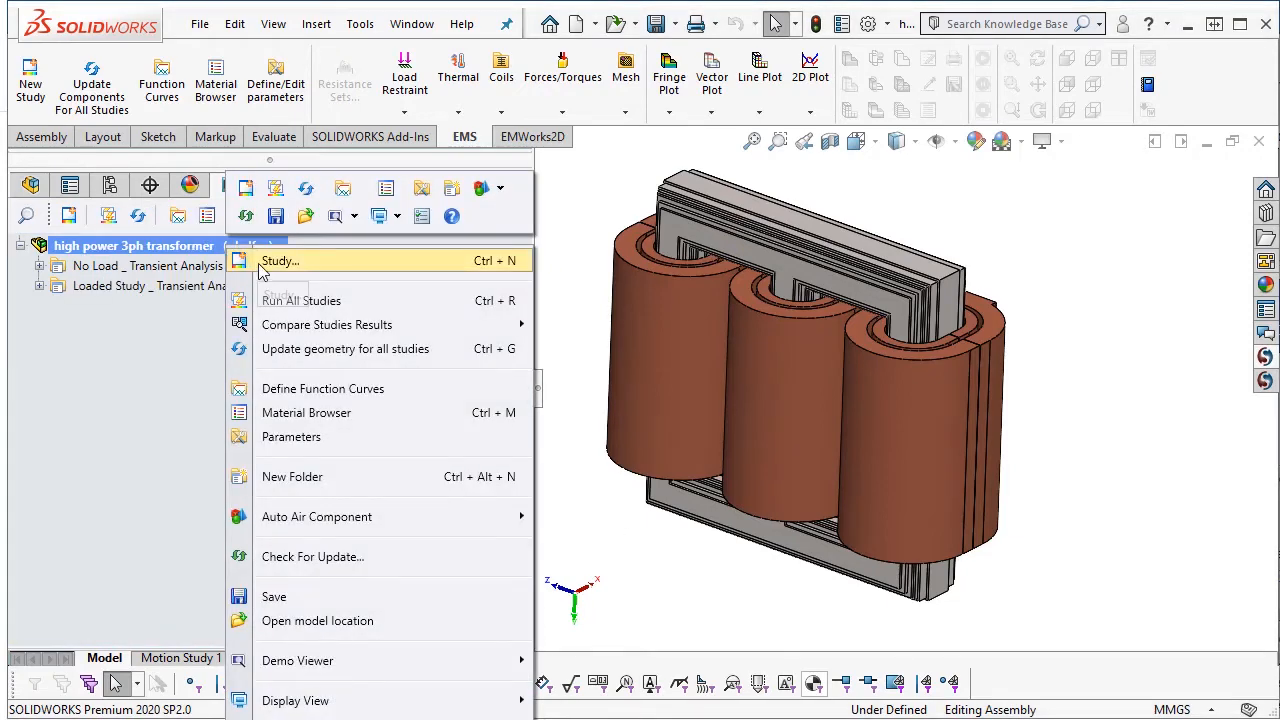
- Start a new EMS study and review its study types and default solution parameters
click(280, 260)
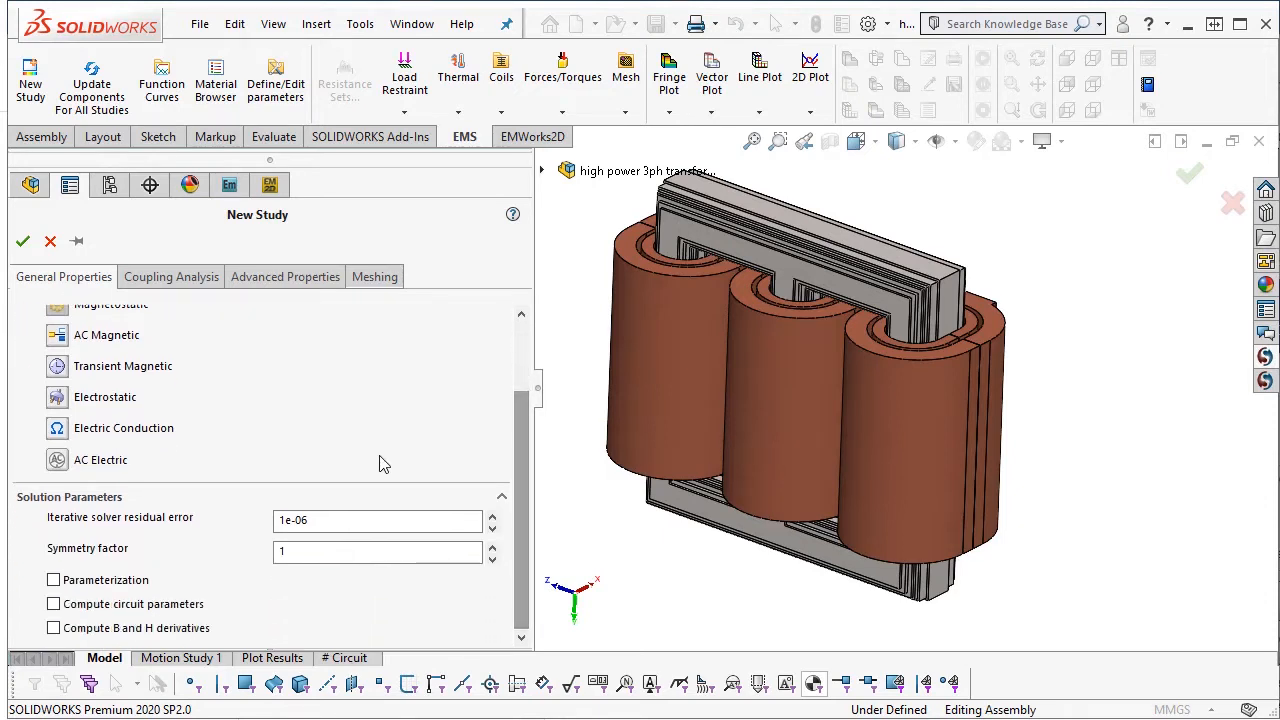
mouse_move(118, 583)
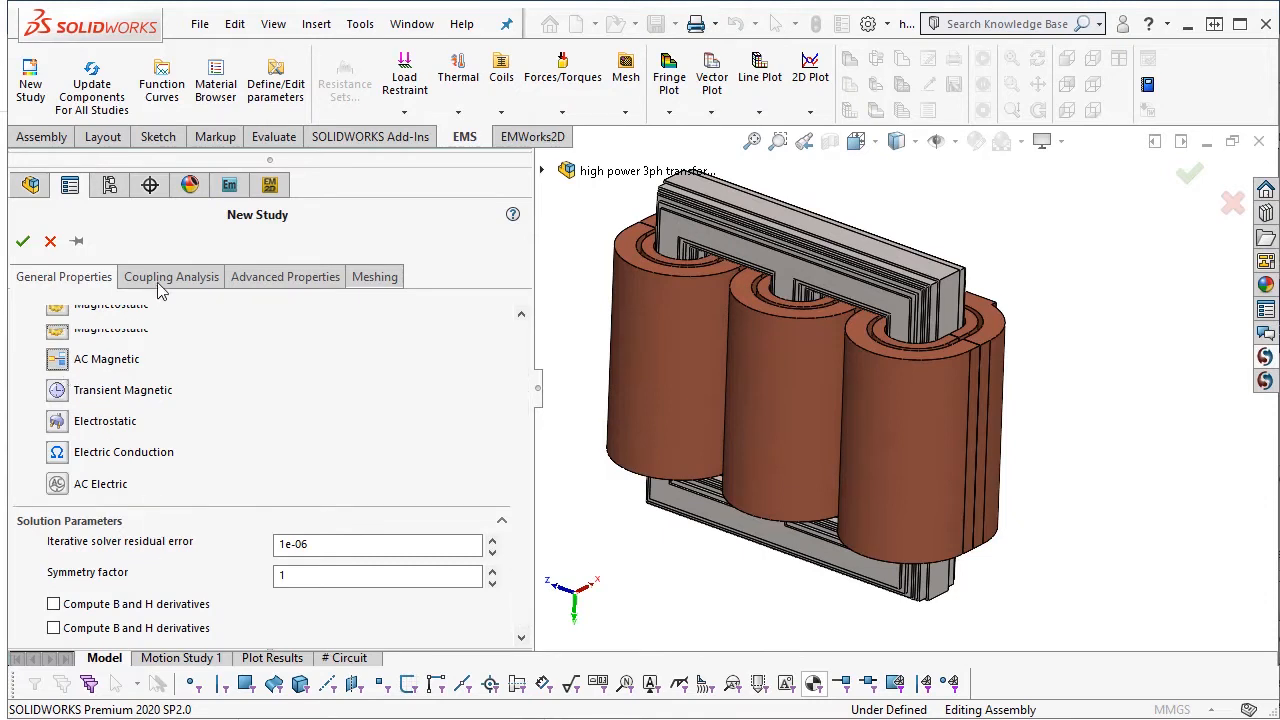
- View the Coupling Analysis options: thermal, structural, motion and coupling to circuit
click(171, 276)
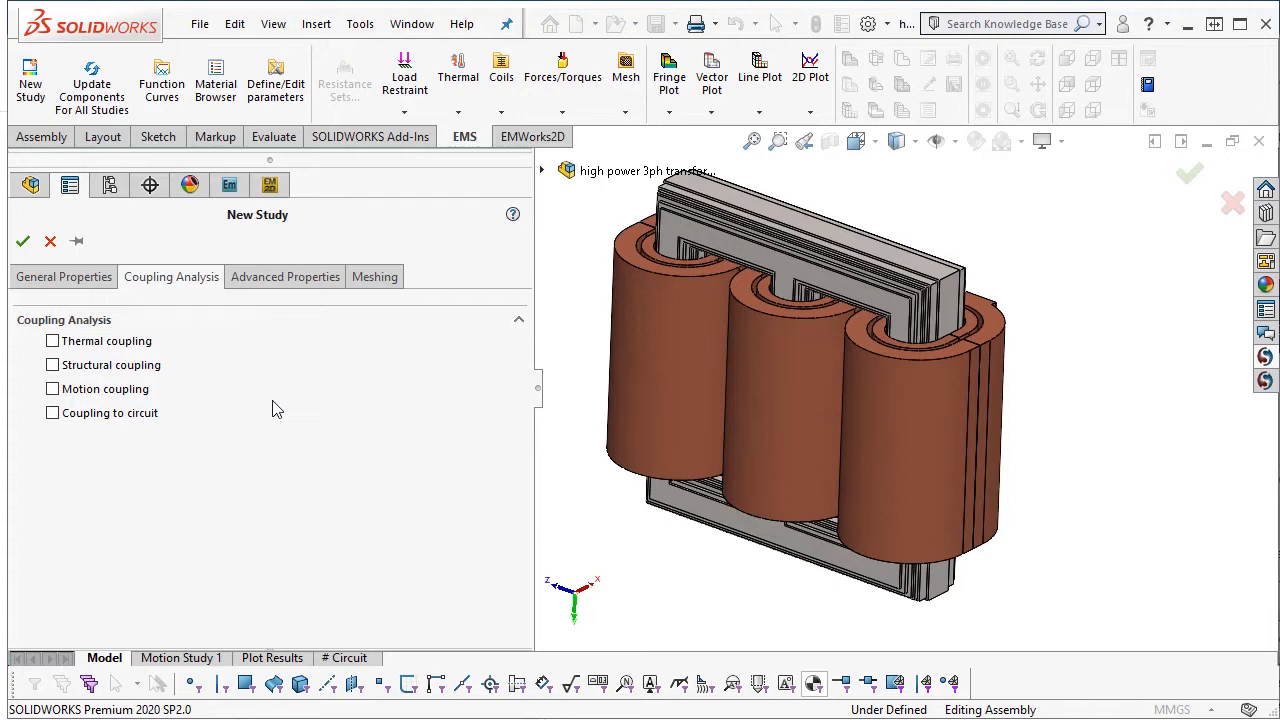
mouse_move(250, 387)
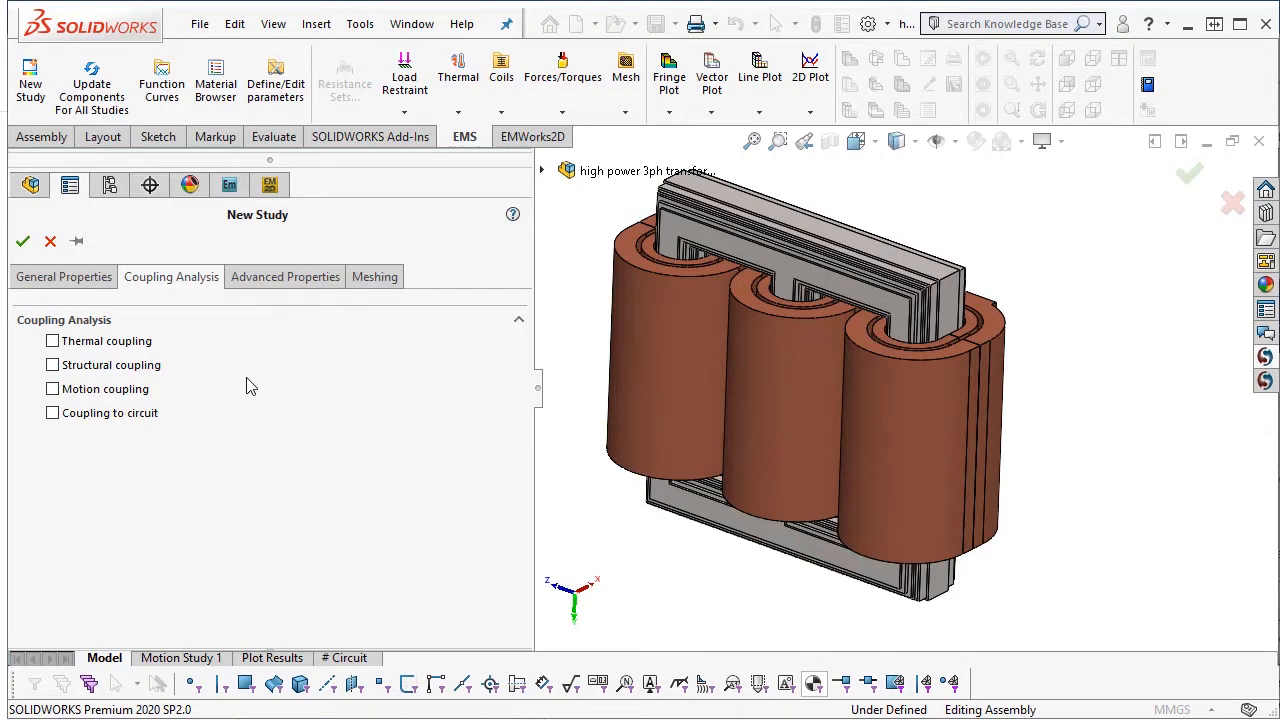
mouse_move(110, 341)
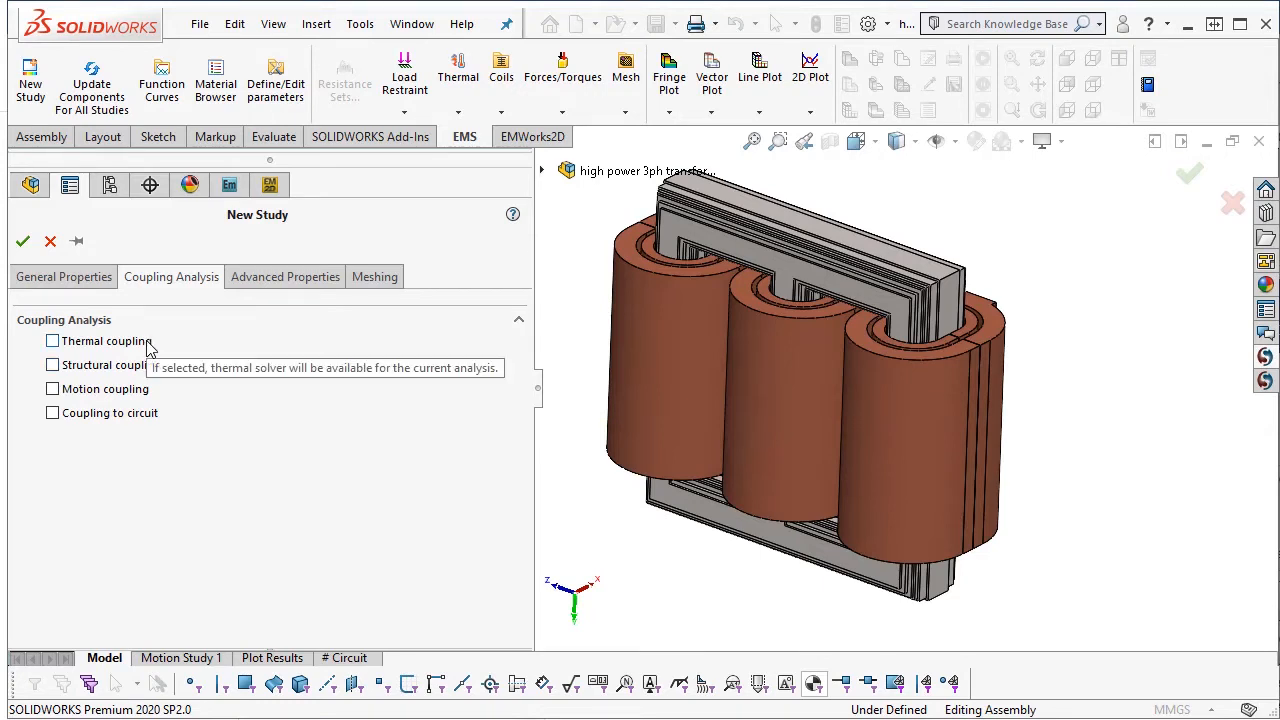
mouse_move(148, 365)
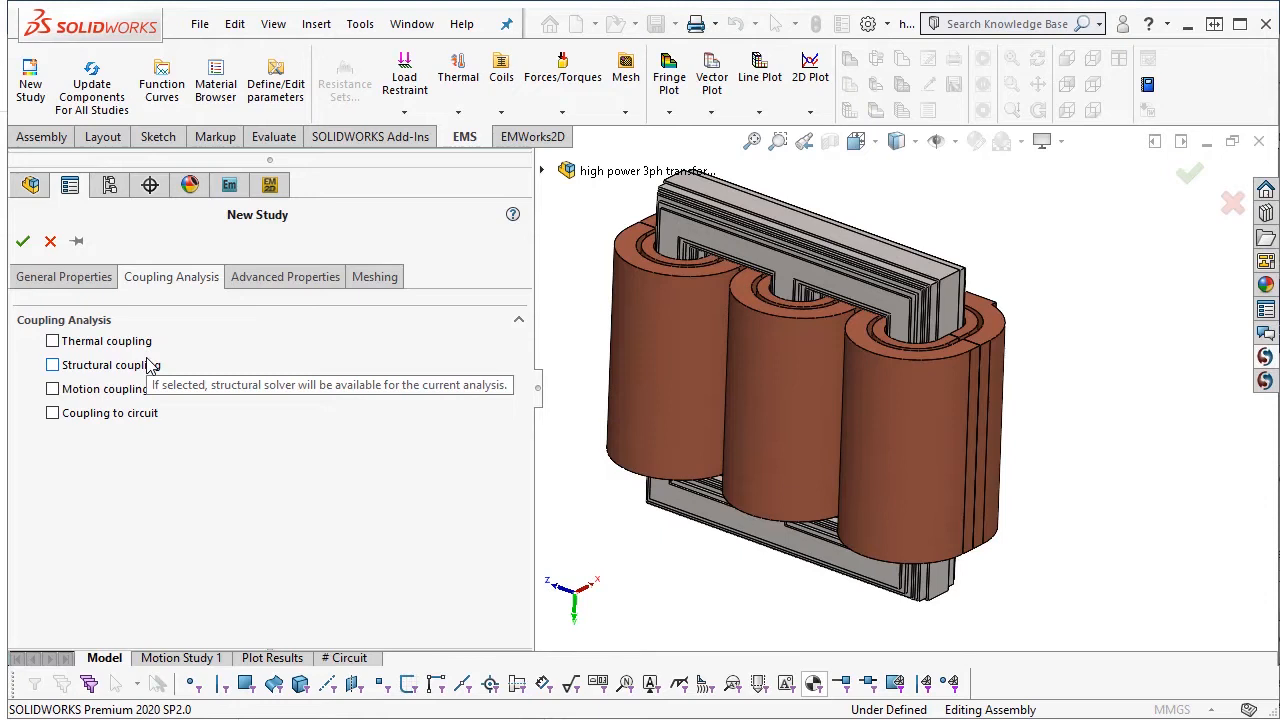
mouse_move(135, 390)
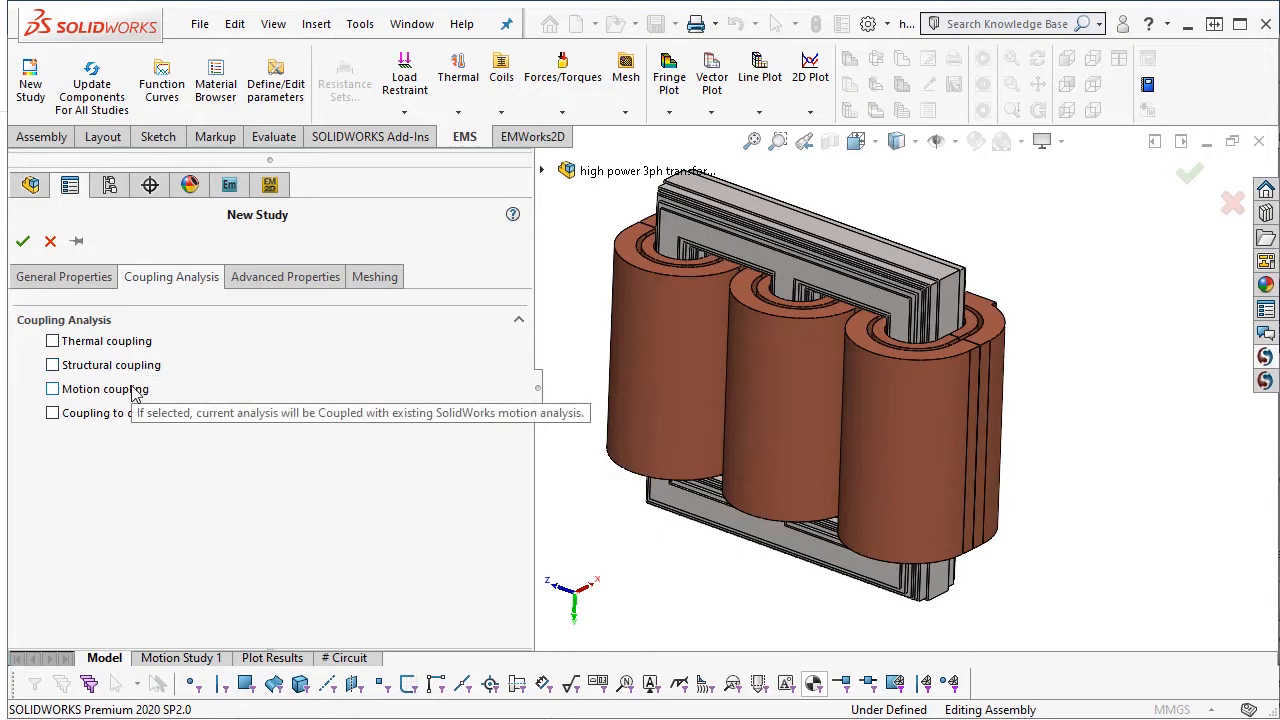
mouse_move(126, 417)
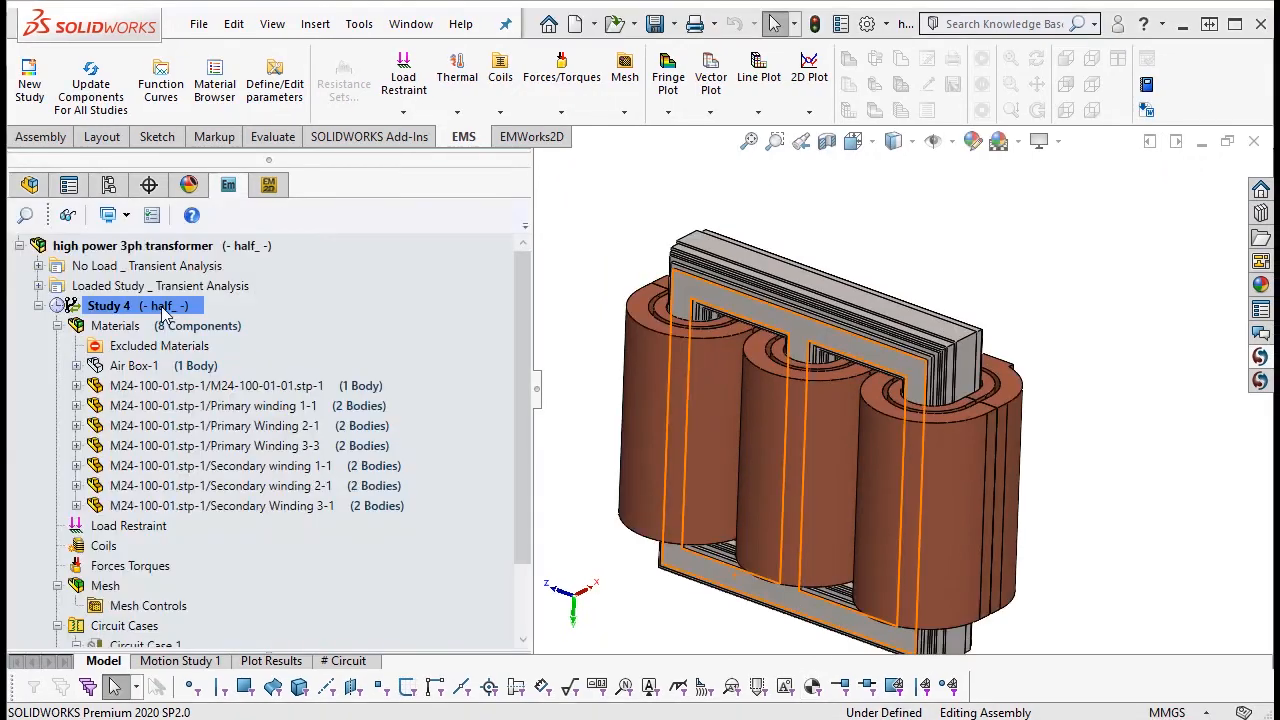
mouse_move(109, 305)
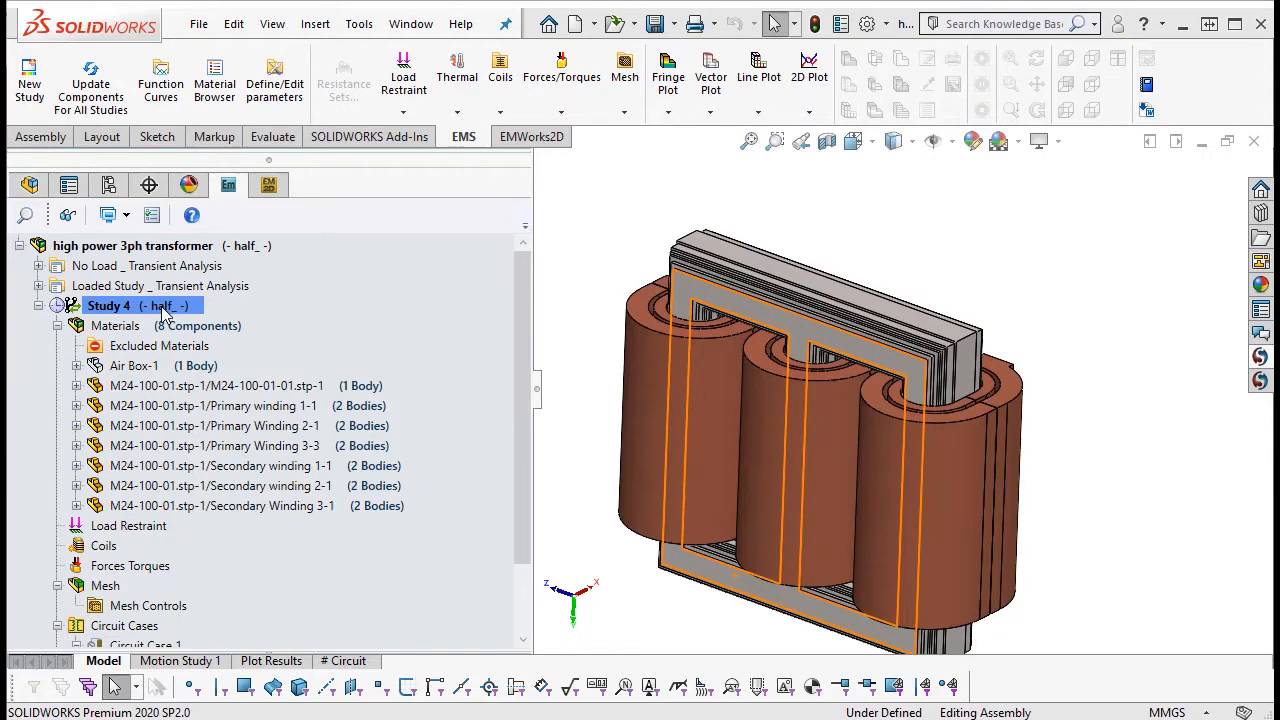
click(217, 385)
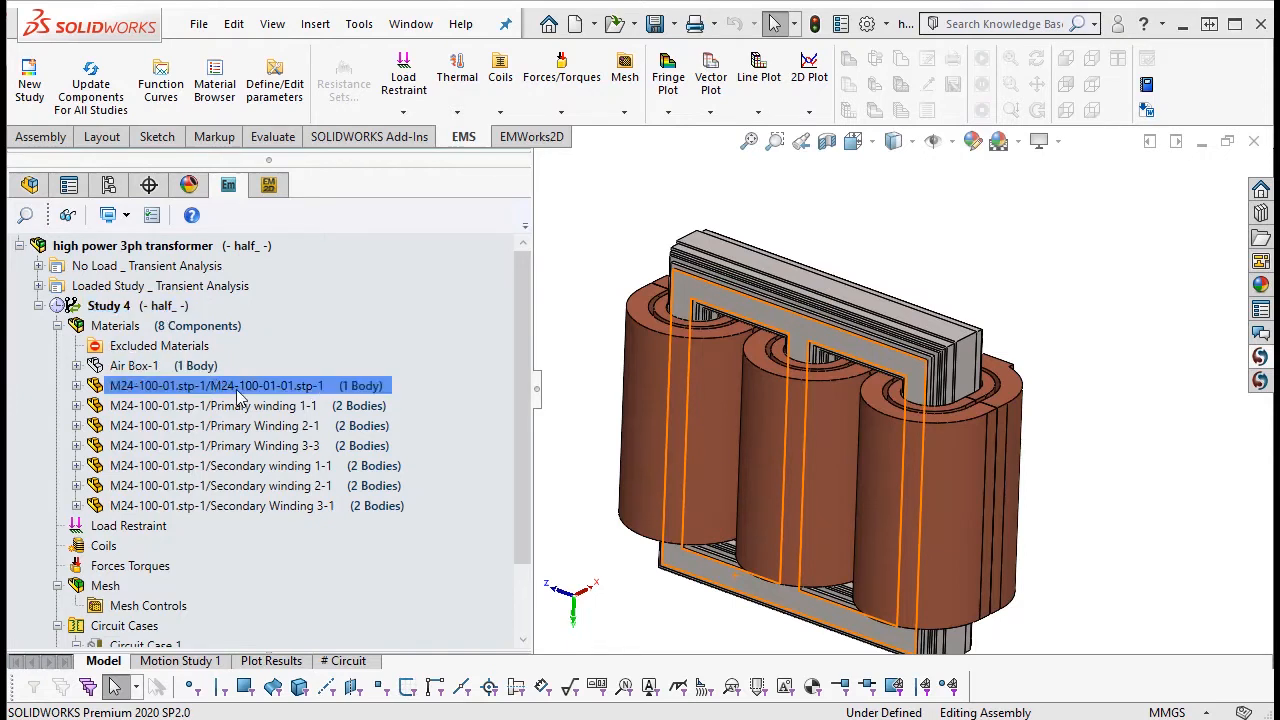
click(135, 245)
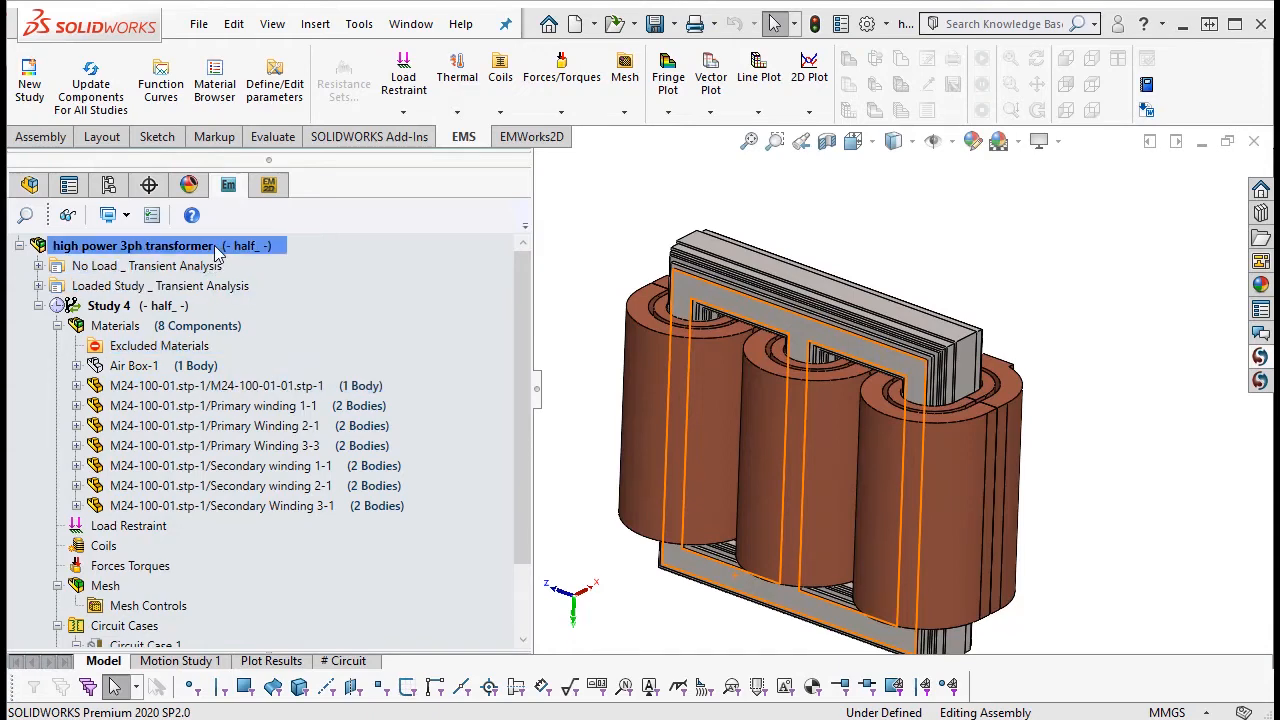
- Open the Material Browser from the assembly root's context menu, listing Air, Cables and Conductor categories
right_click(165, 245)
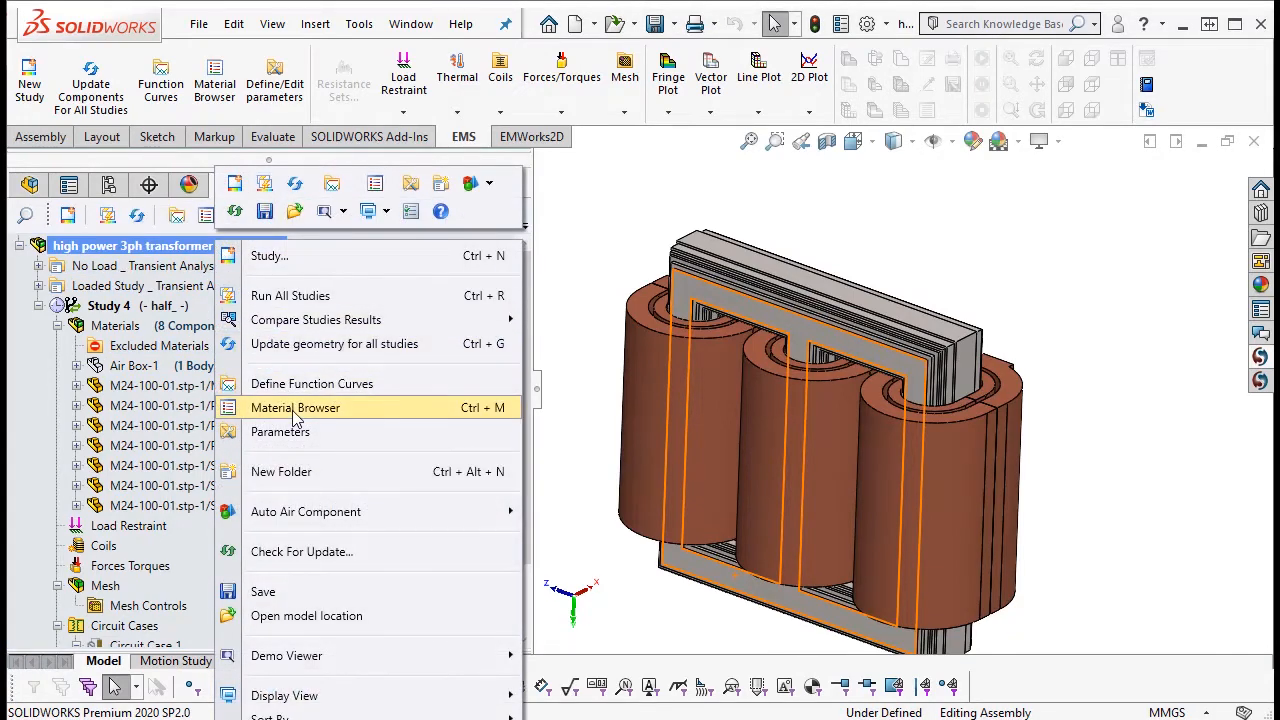
click(295, 407)
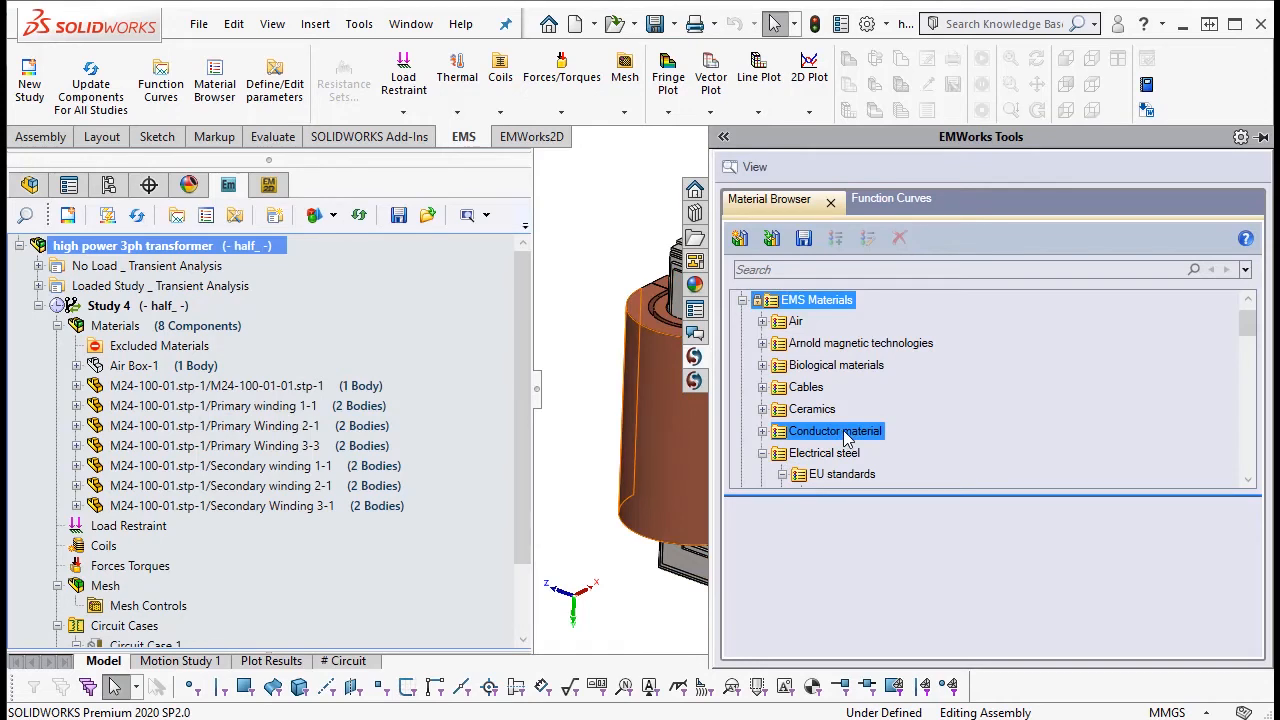
right_click(155, 597)
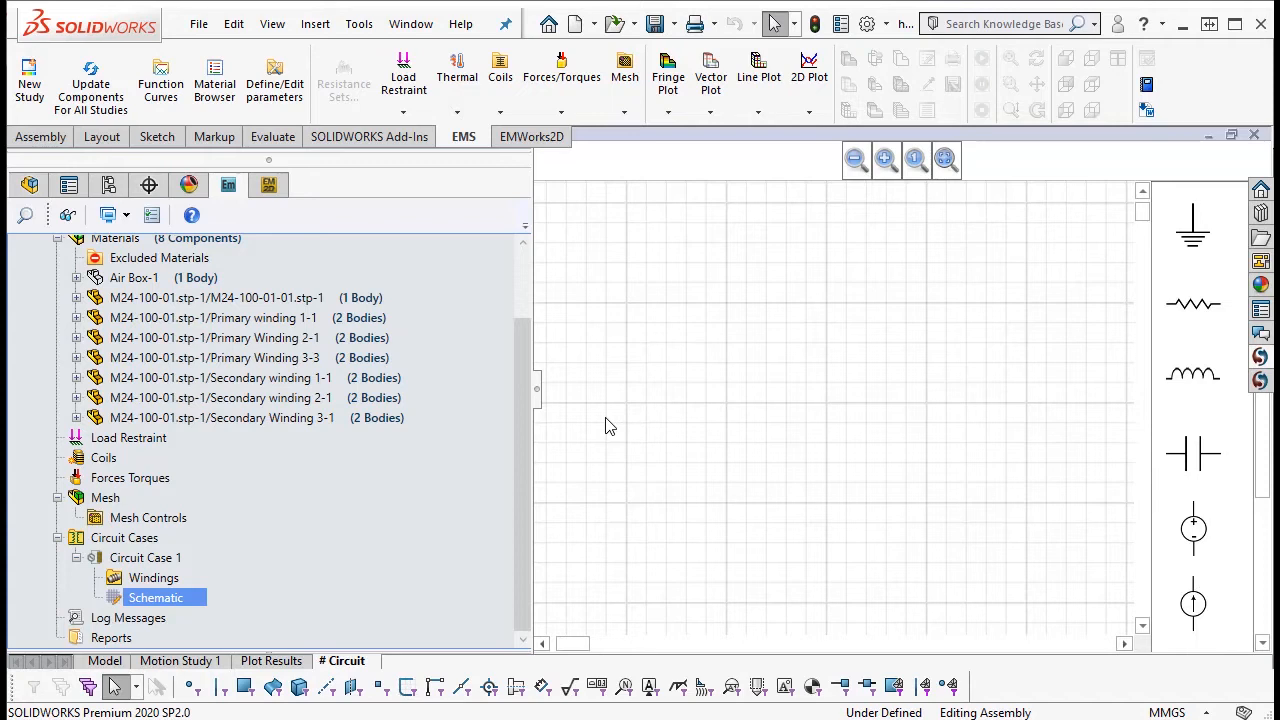
- Browse Circuit Case 1's component palette of diodes, switches and pulse sources
scroll(down, 3)
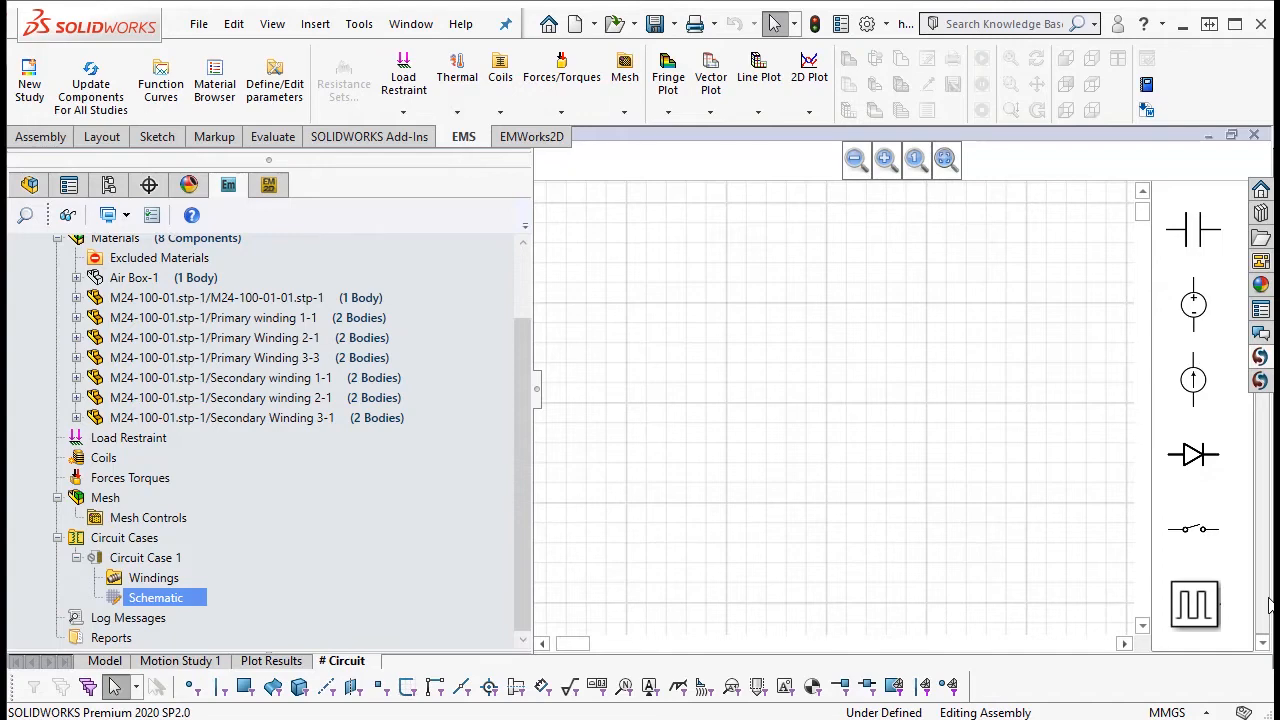
click(104, 660)
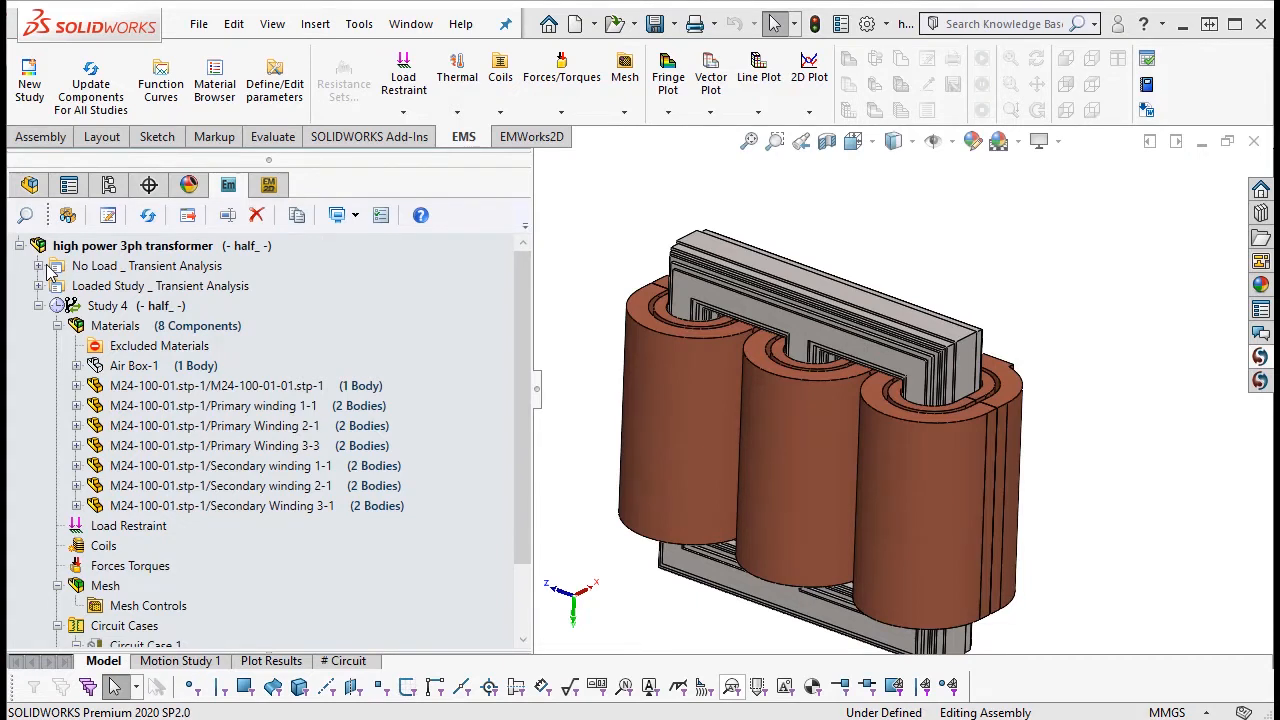
- Expand the Open circuit - 2kV study and inspect the primary3 coil
scroll(down, 3)
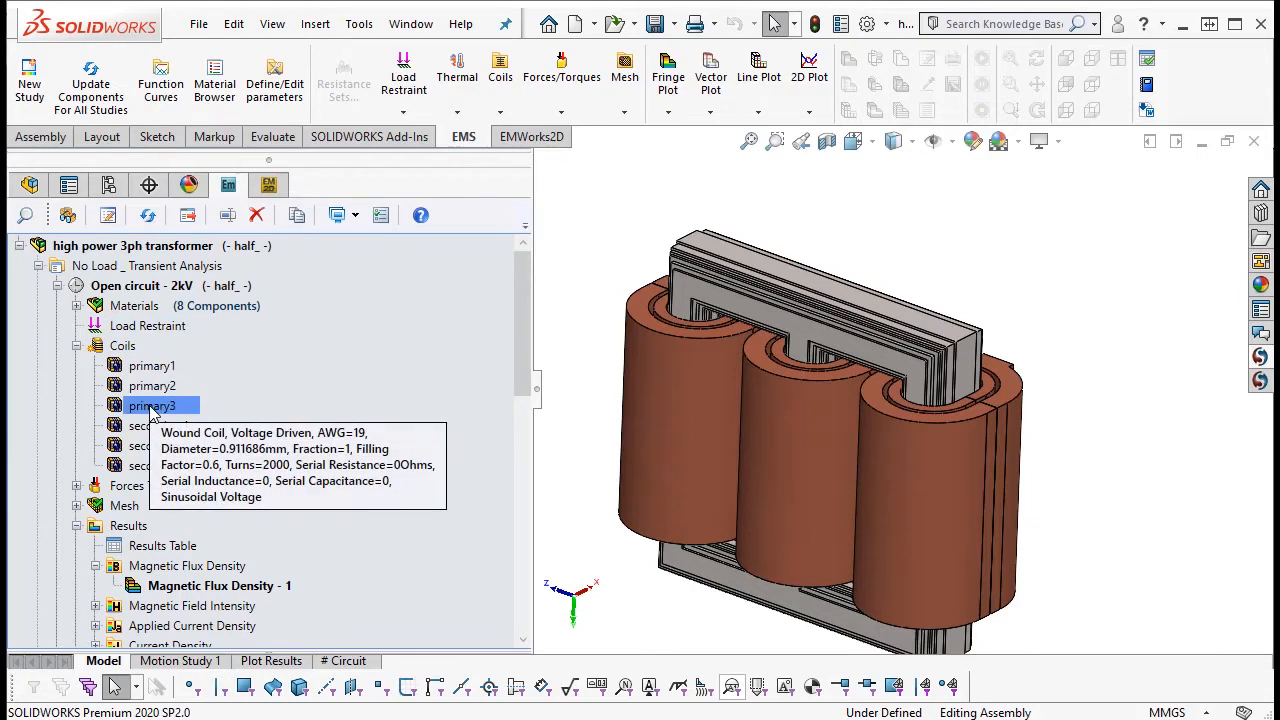
click(162, 545)
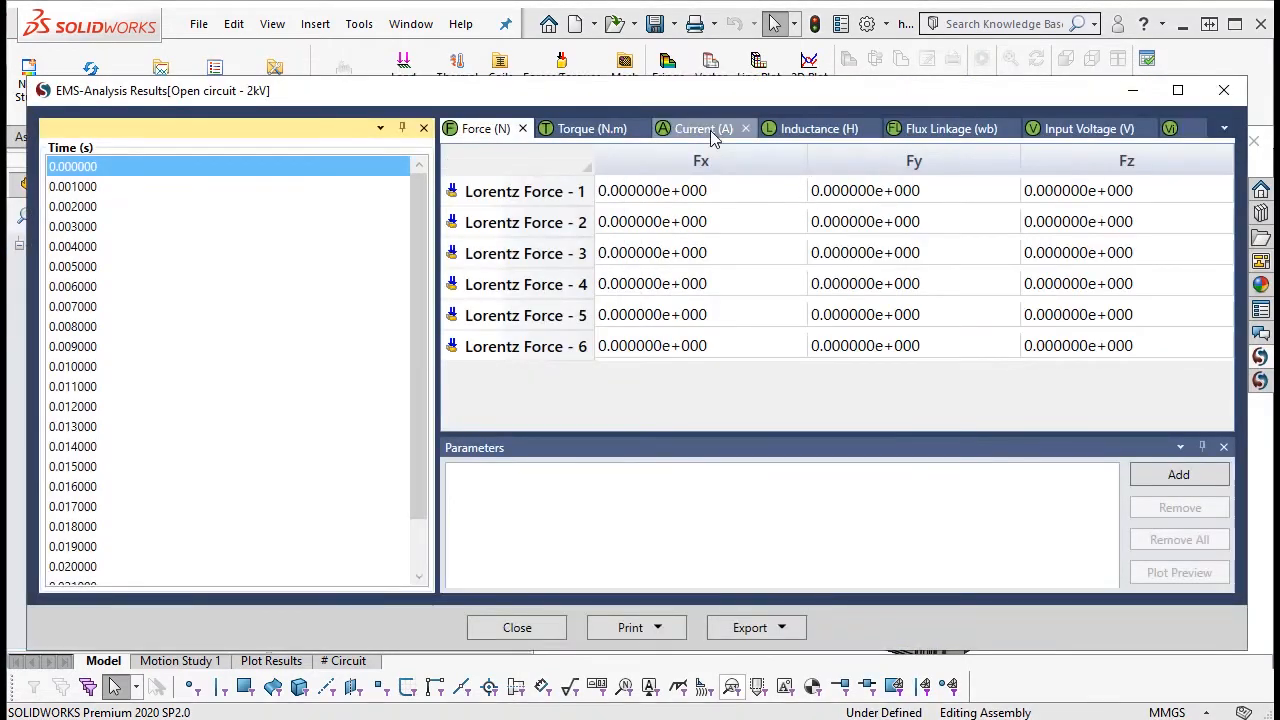
- Plot the open-circuit coil currents and induced voltages over time
click(703, 128)
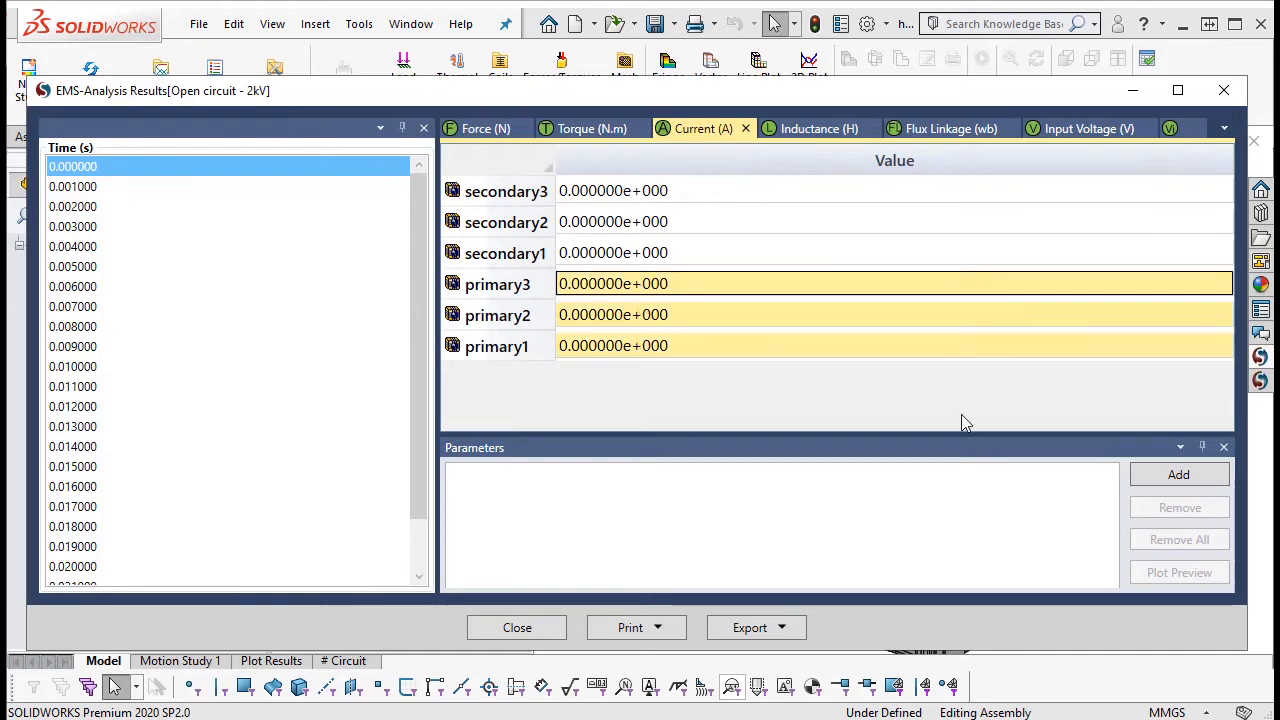
click(1178, 571)
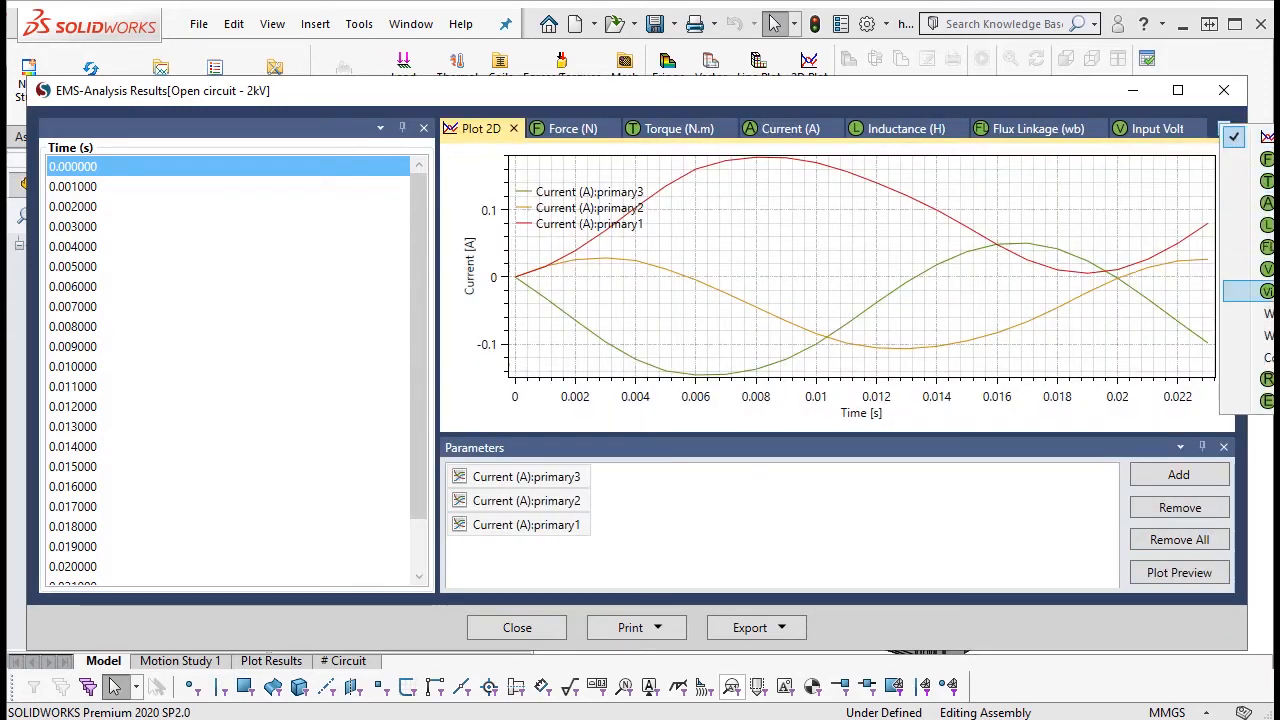
click(513, 128)
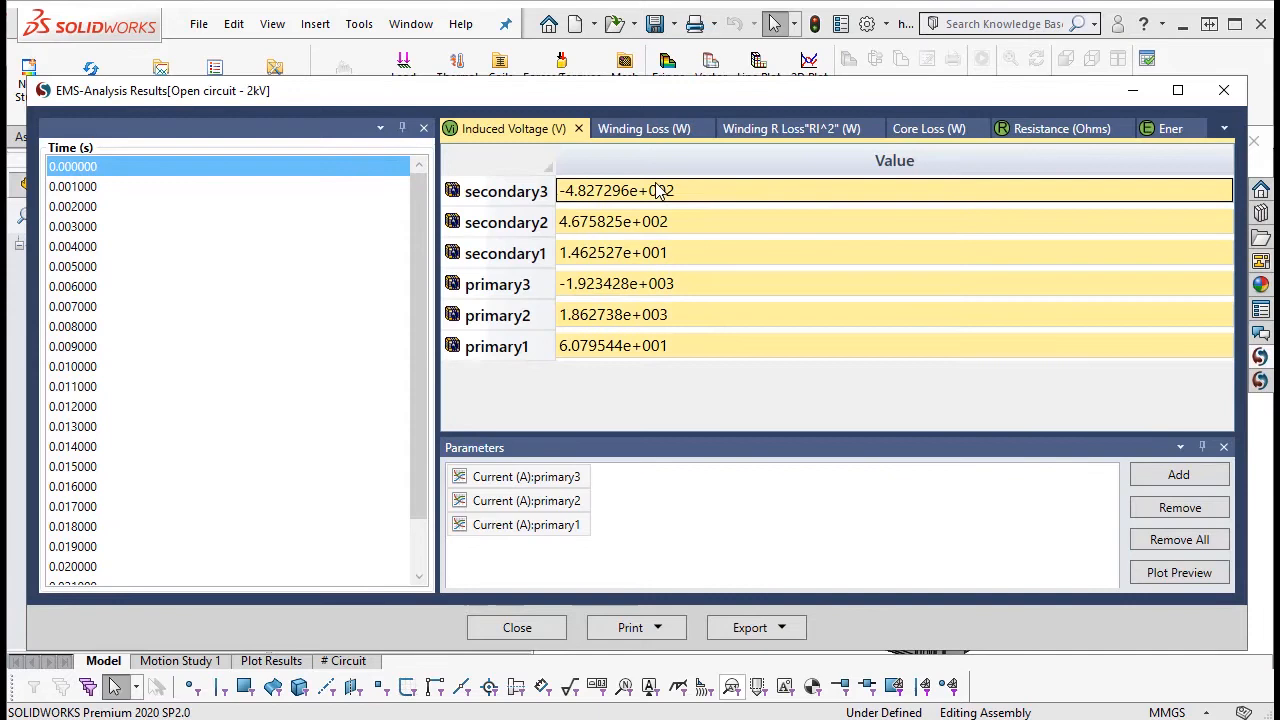
click(1178, 572)
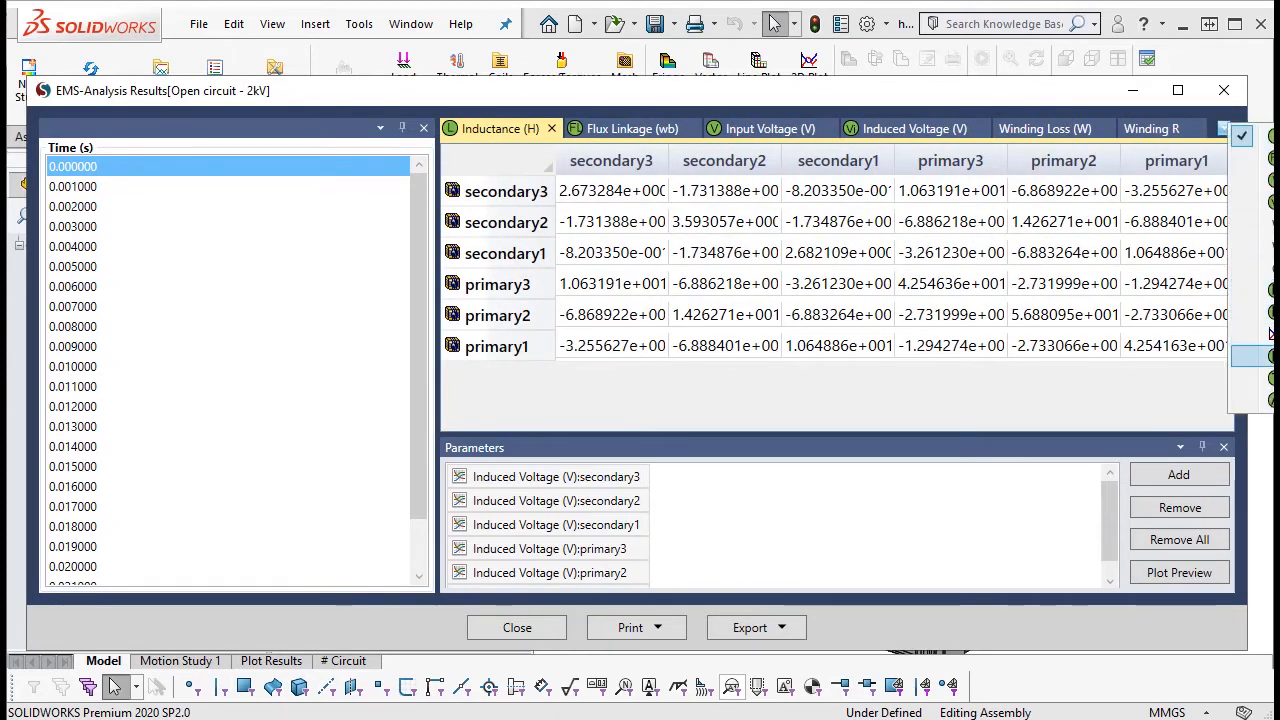
click(509, 128)
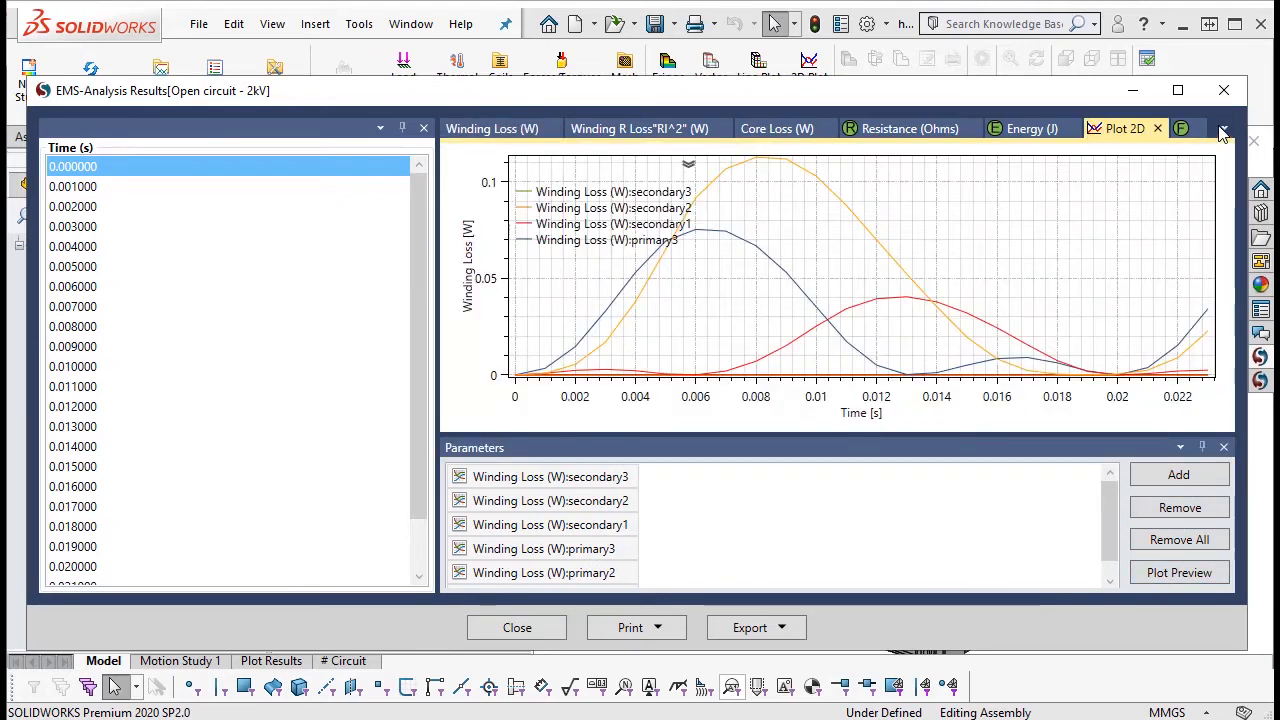
- Plot core loss against time, close the results window, and select the flux density plot
click(777, 128)
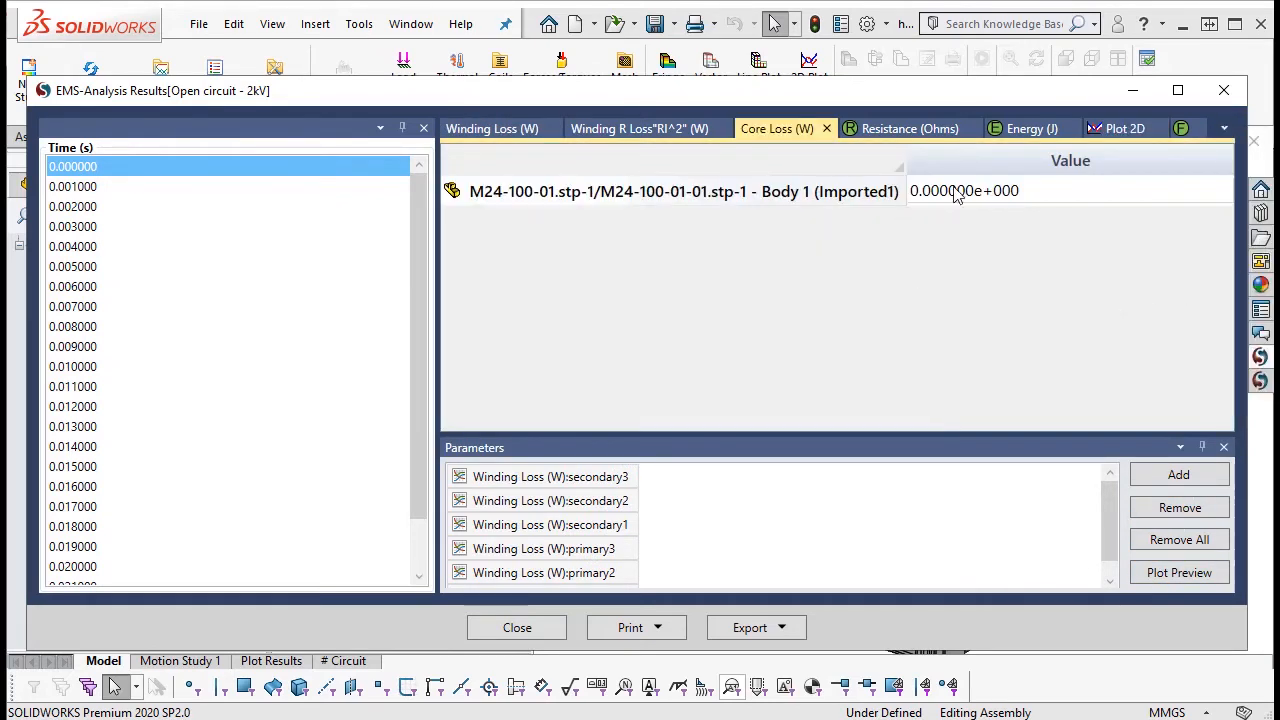
click(1178, 572)
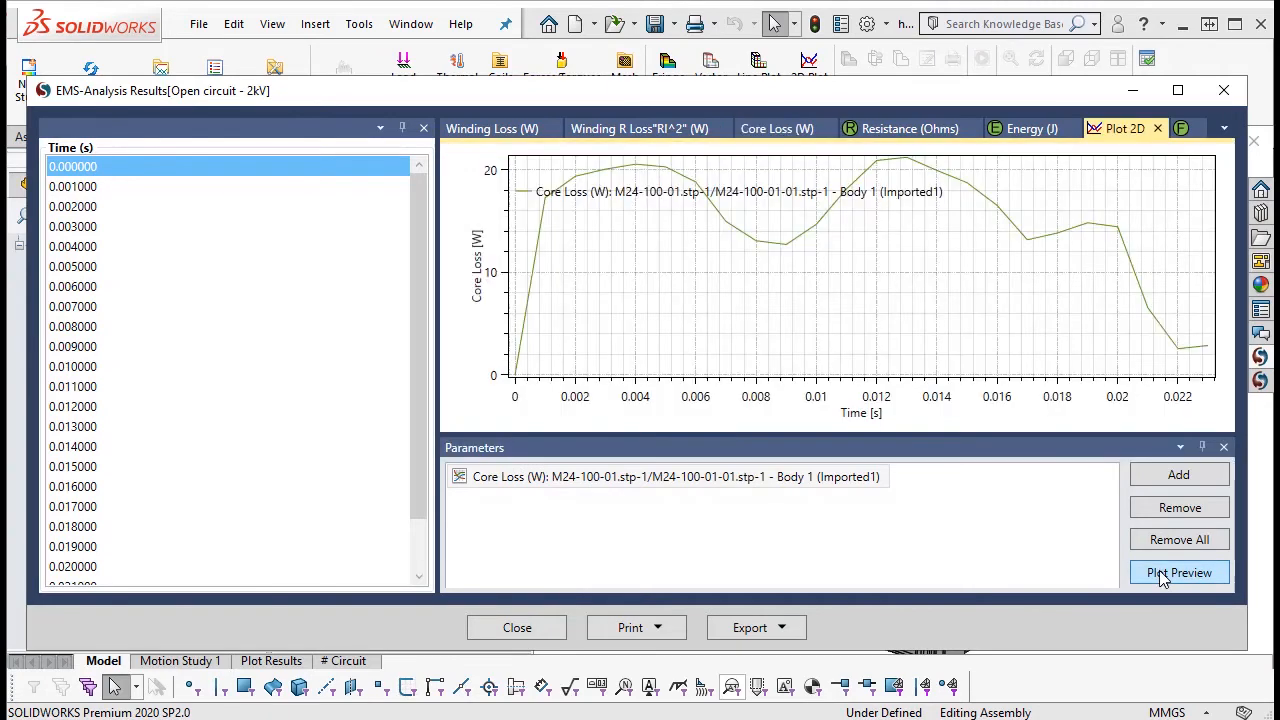
click(517, 627)
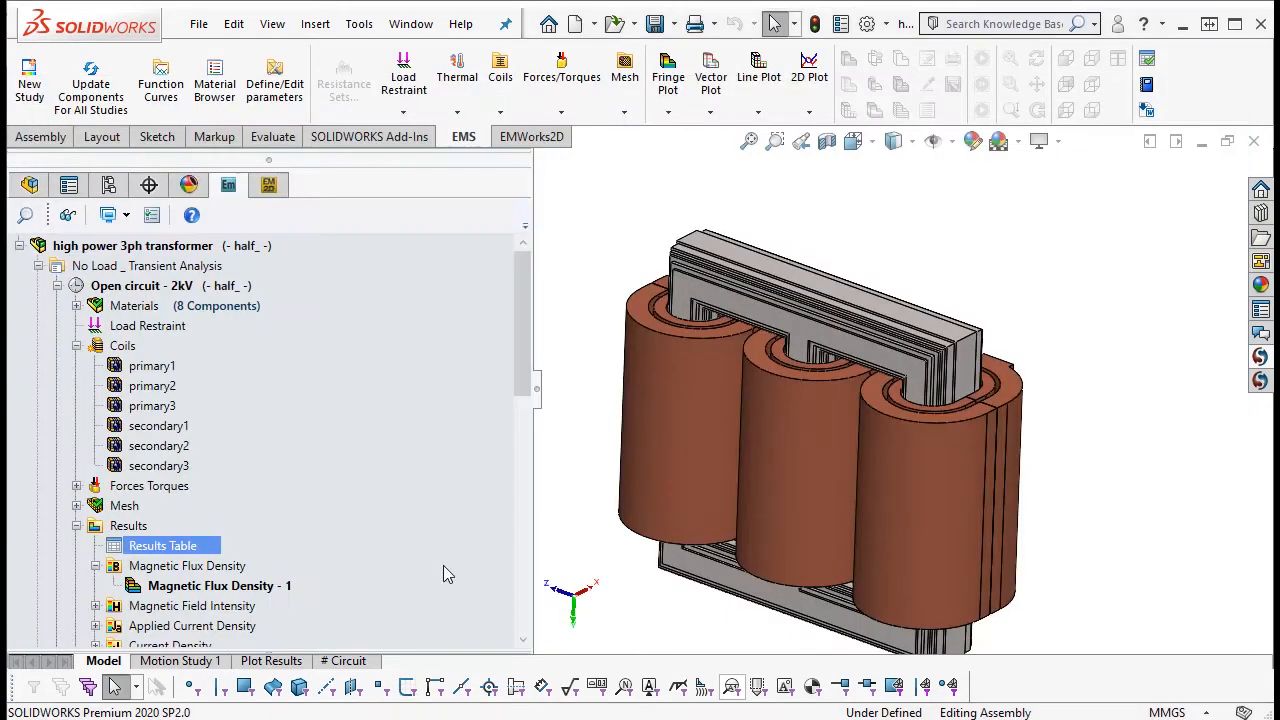
scroll(down, 3)
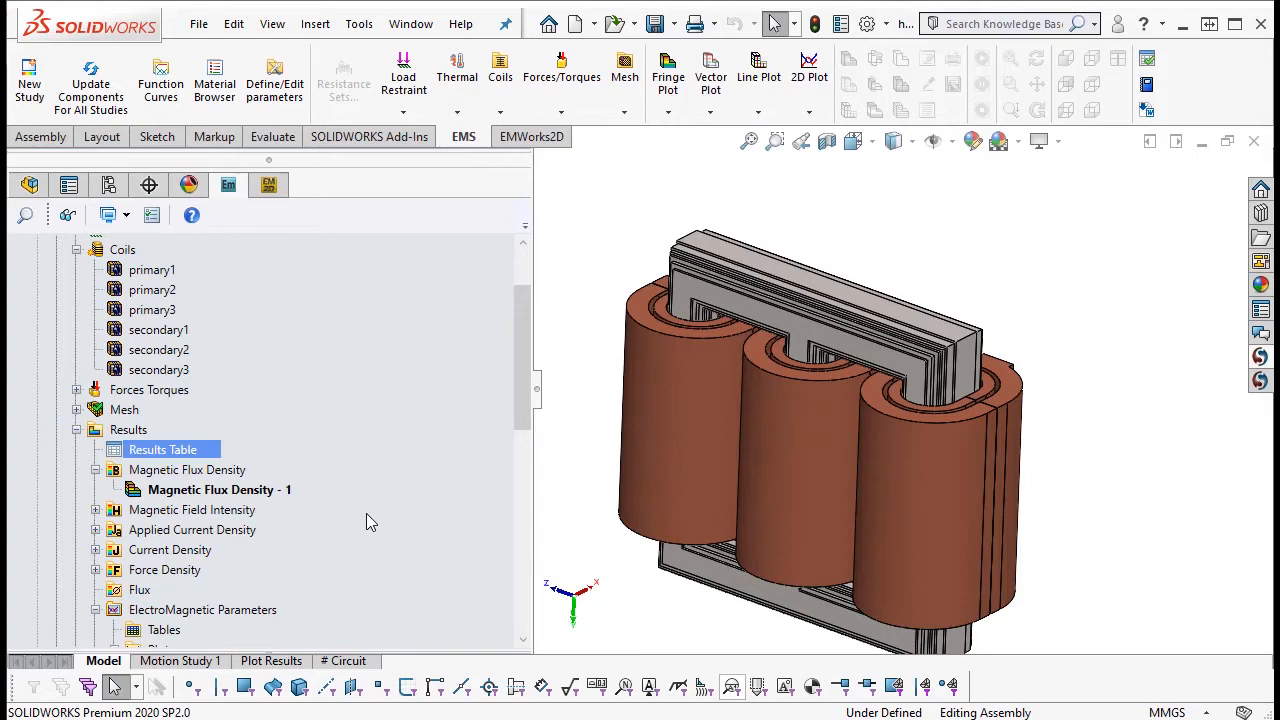
click(219, 489)
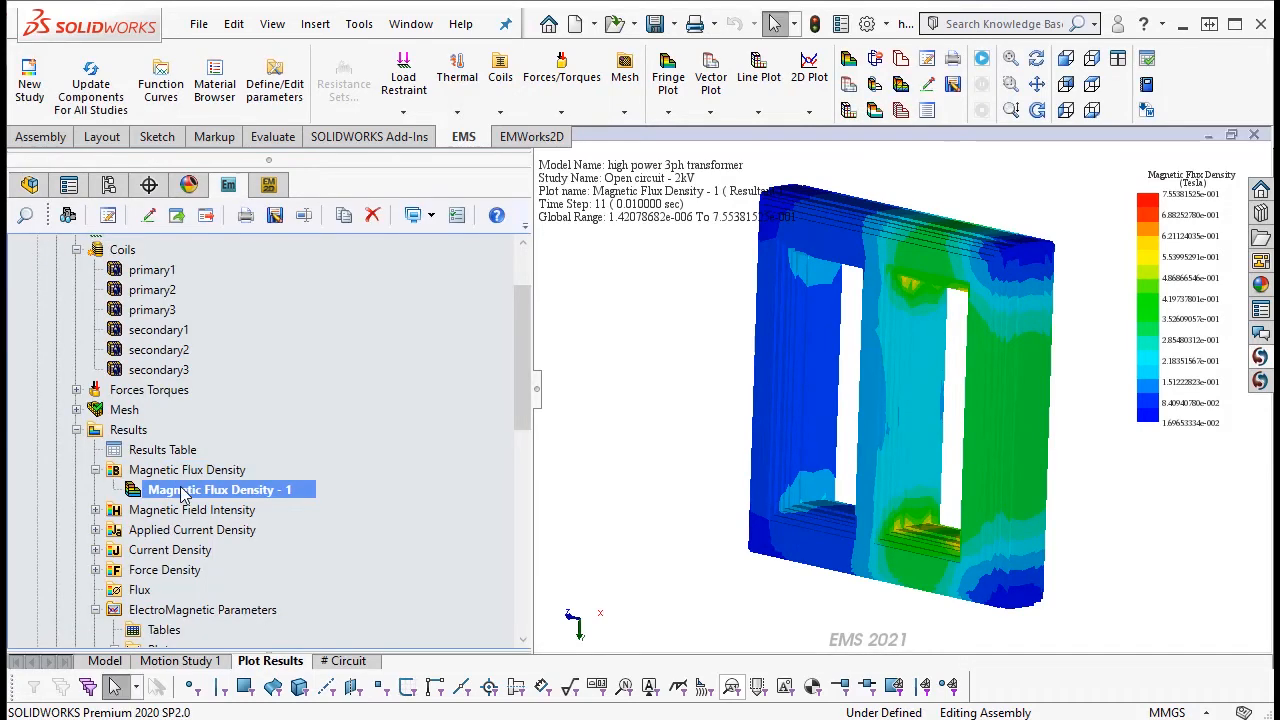
- Animate Magnetic Flux Density - 1 versus time, play it, then stop
right_click(222, 489)
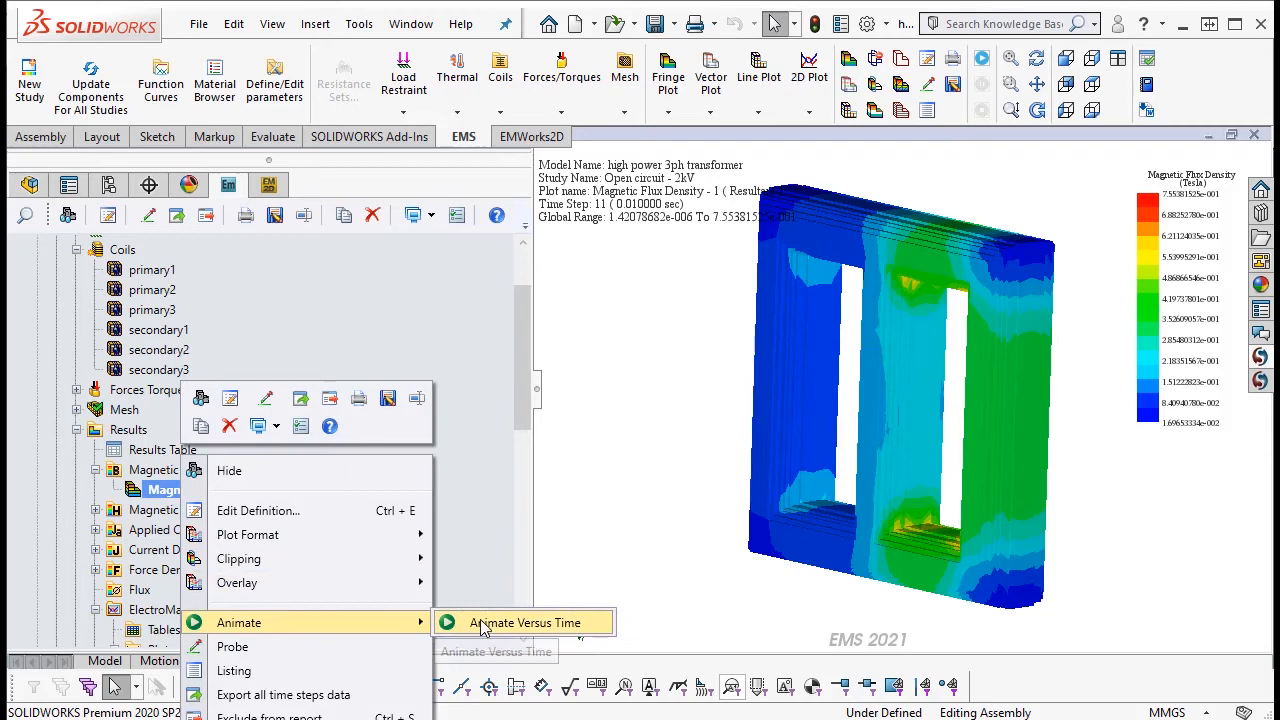
click(524, 622)
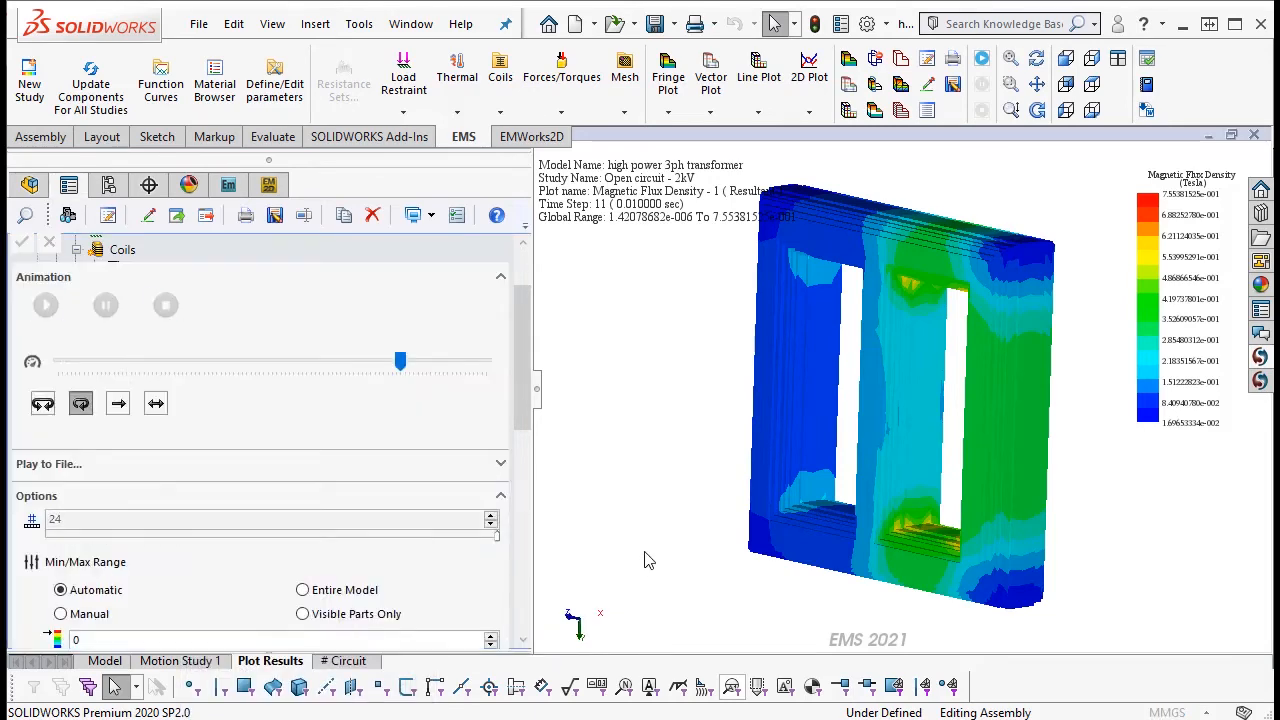
click(45, 305)
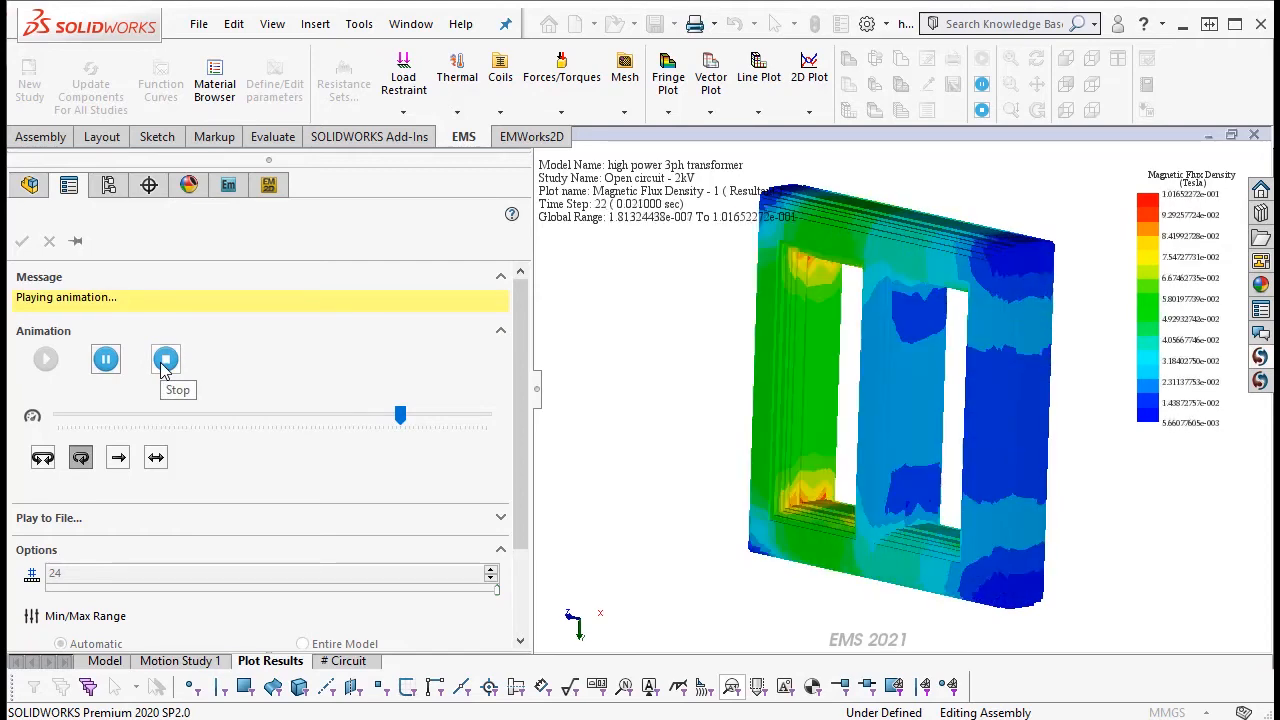
click(165, 358)
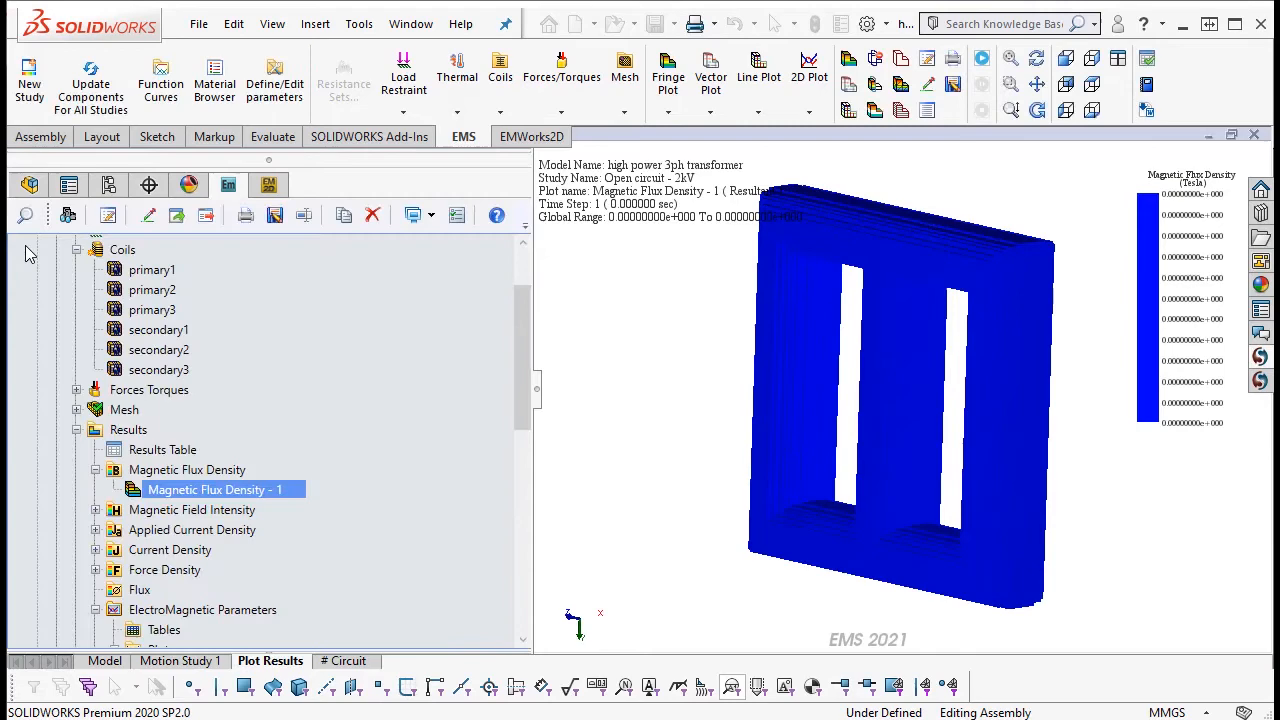
- Collapse Open circuit - 2kV, expand short circuit - 1kV, and select its Results Table
click(104, 660)
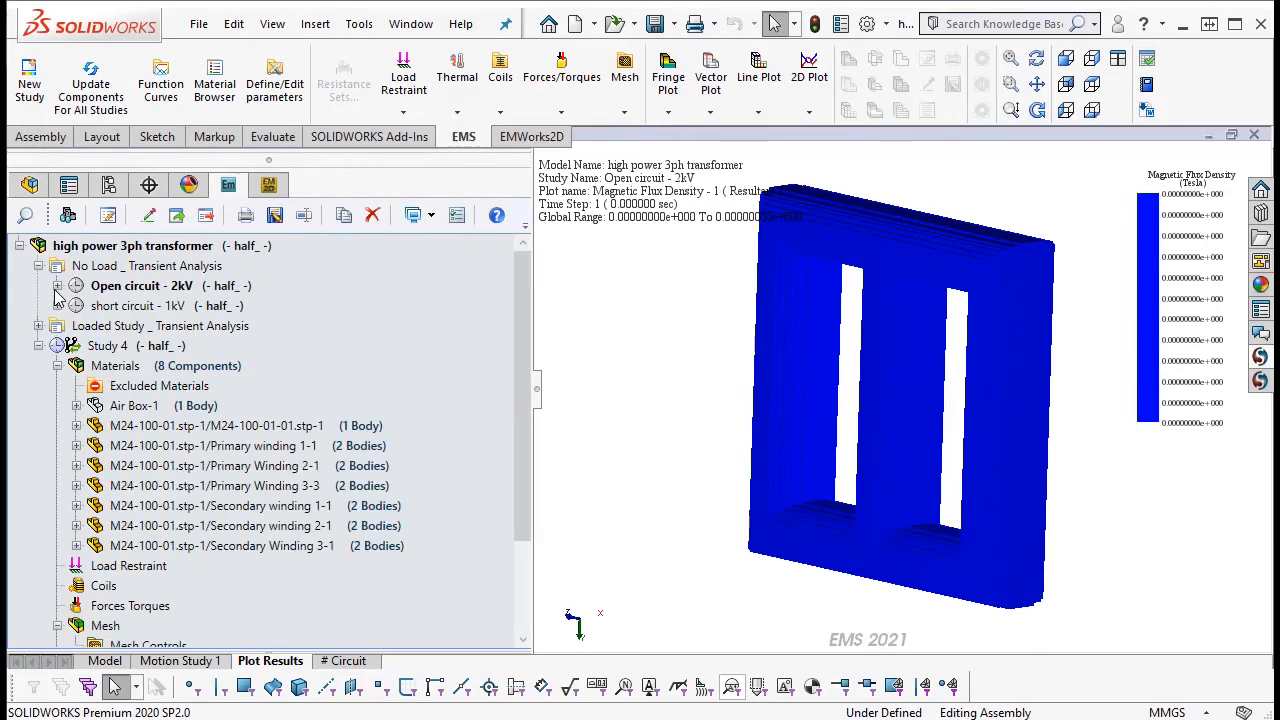
click(57, 305)
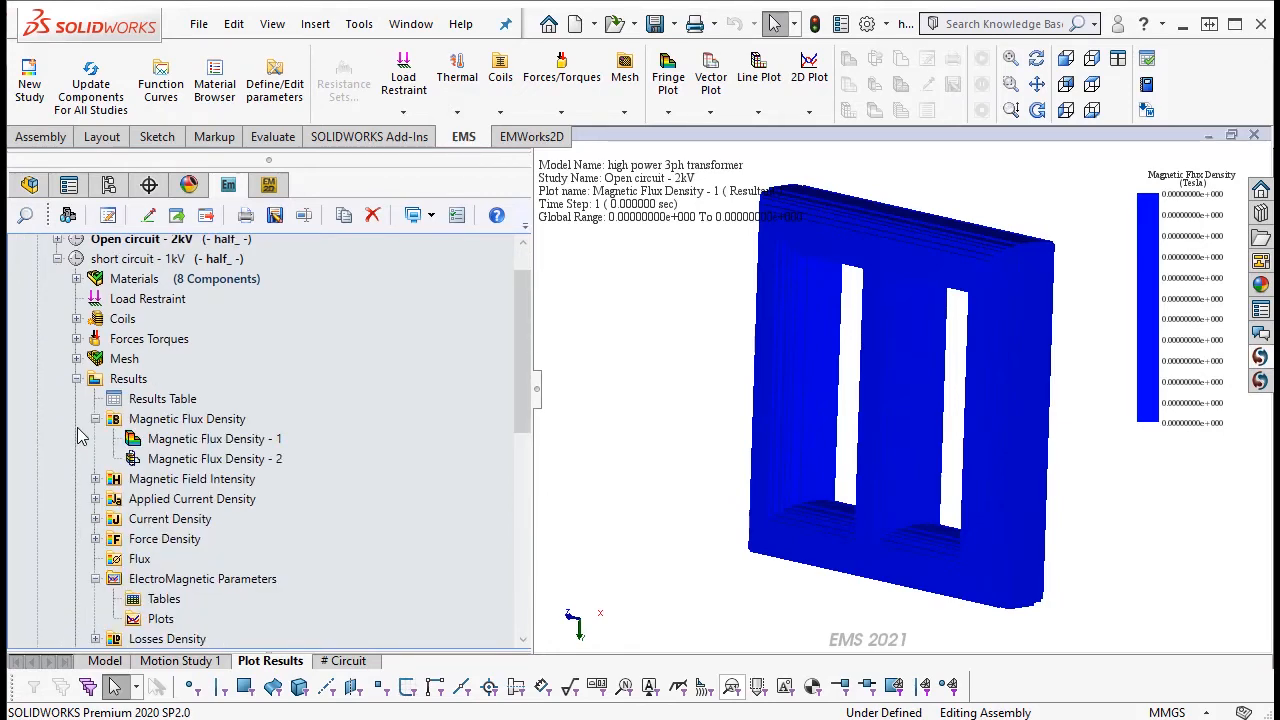
click(162, 398)
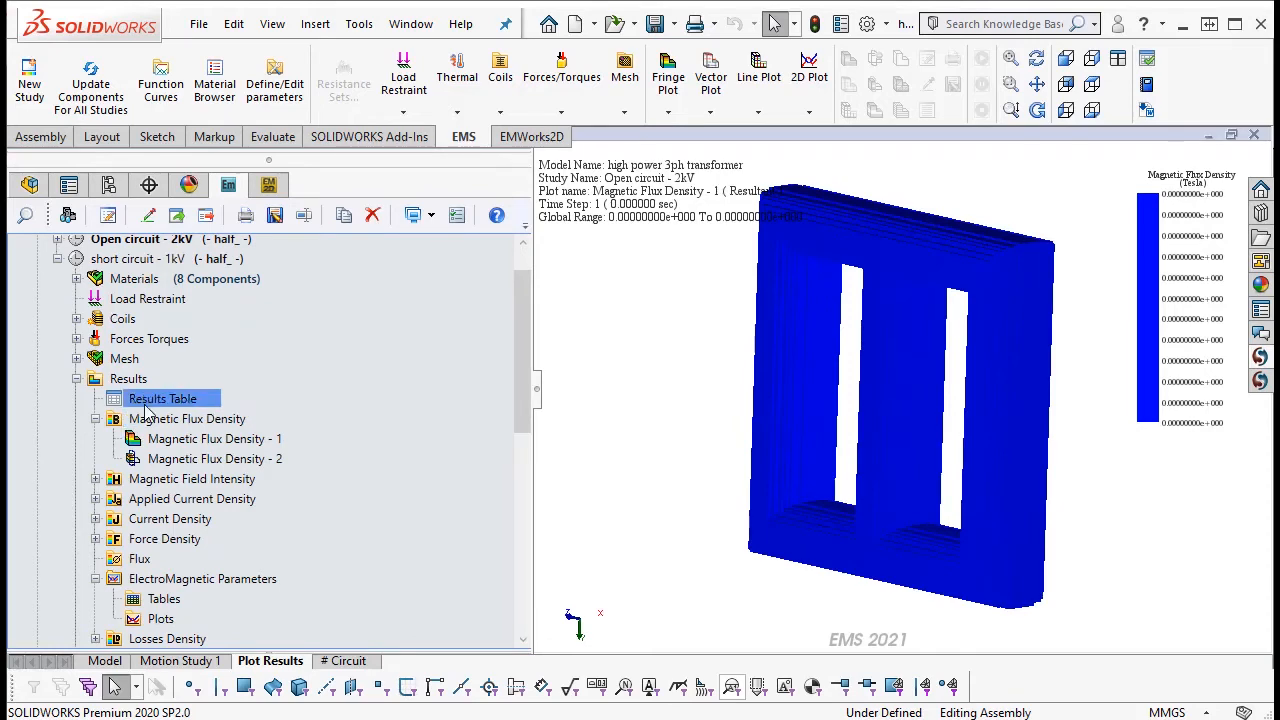
- Plot the wound coils' Current (A) values against time, then close the results window
double_click(162, 398)
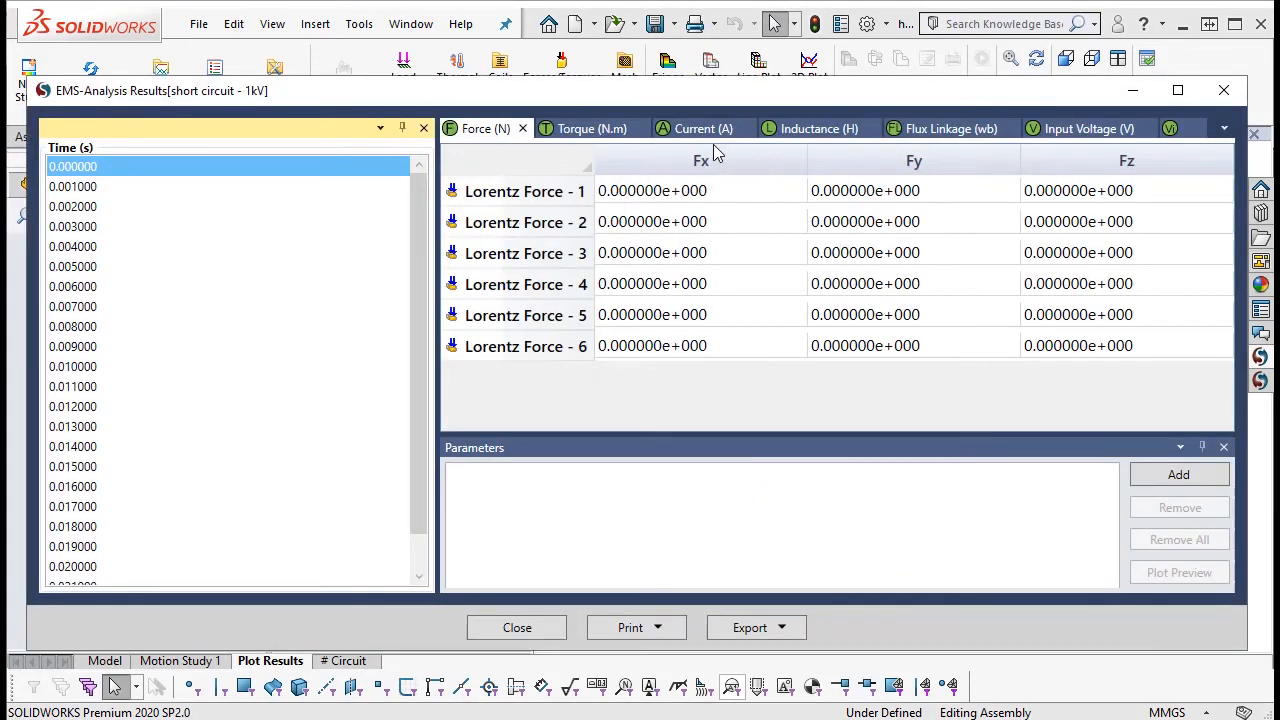
click(703, 128)
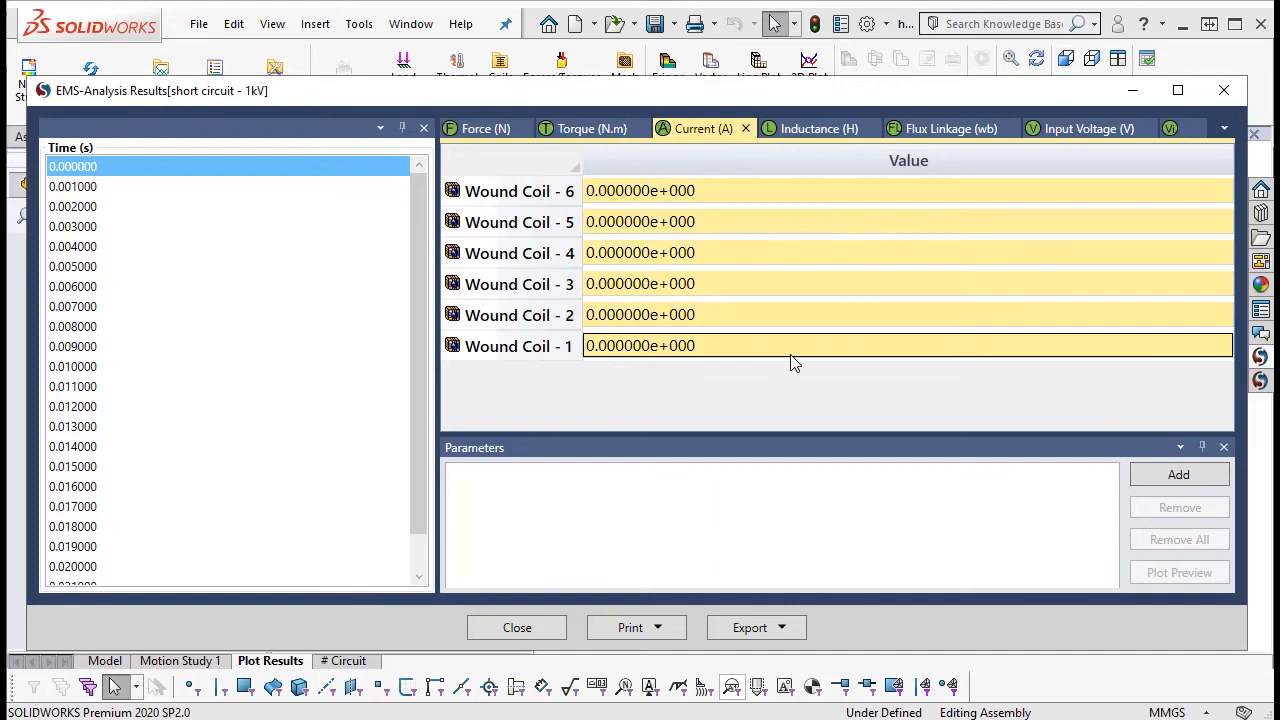
click(1178, 474)
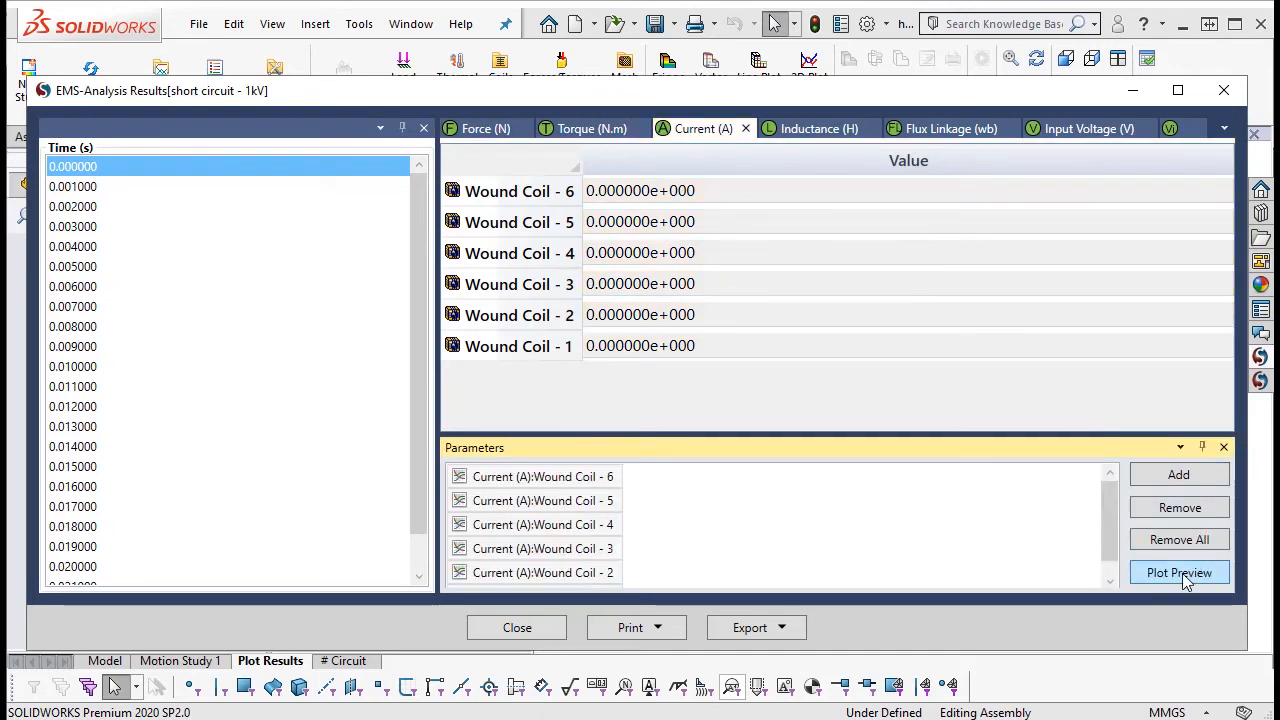
click(1178, 572)
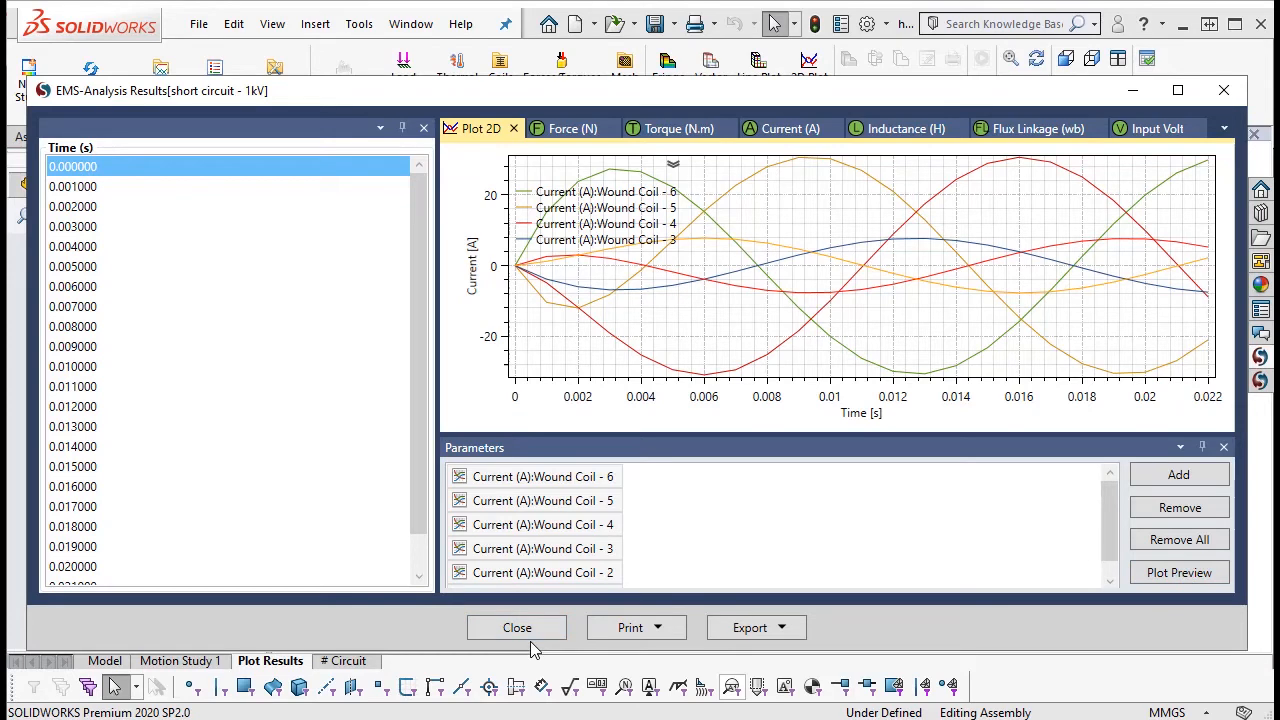
click(517, 627)
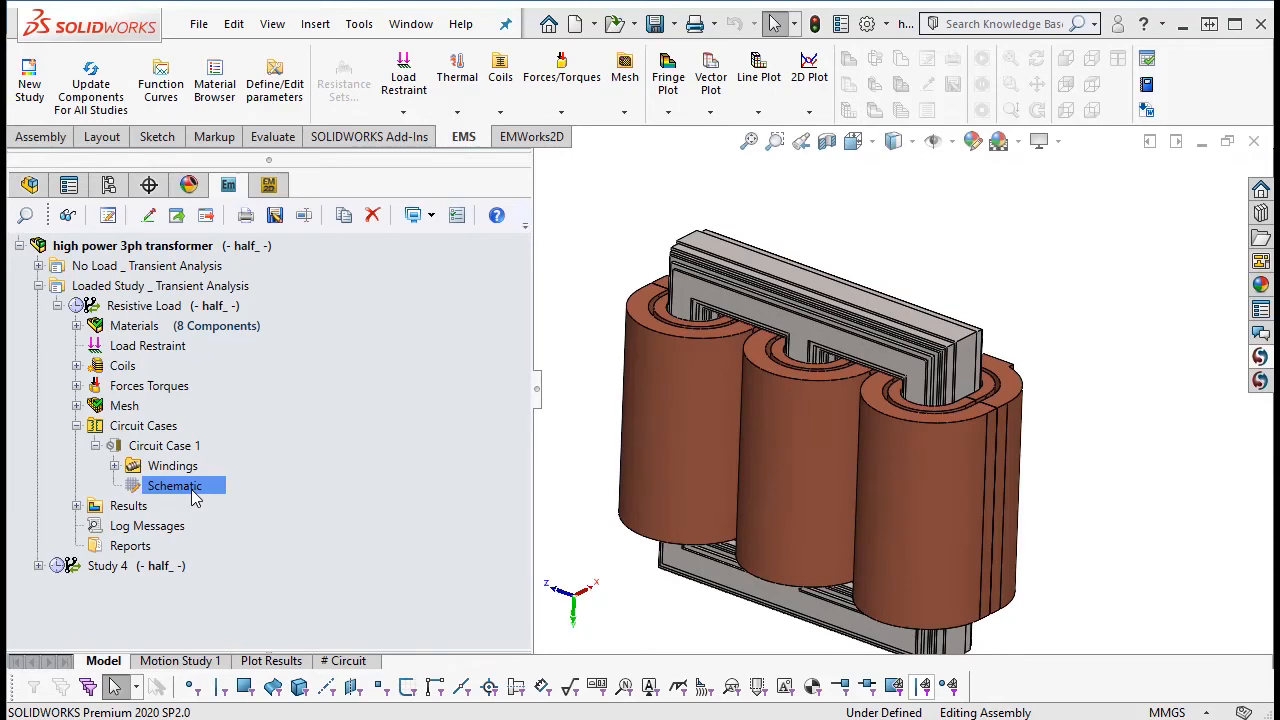
- Show the Circuit Case 1 schematic of sources, windings and resistors, then select the Results Table
right_click(174, 485)
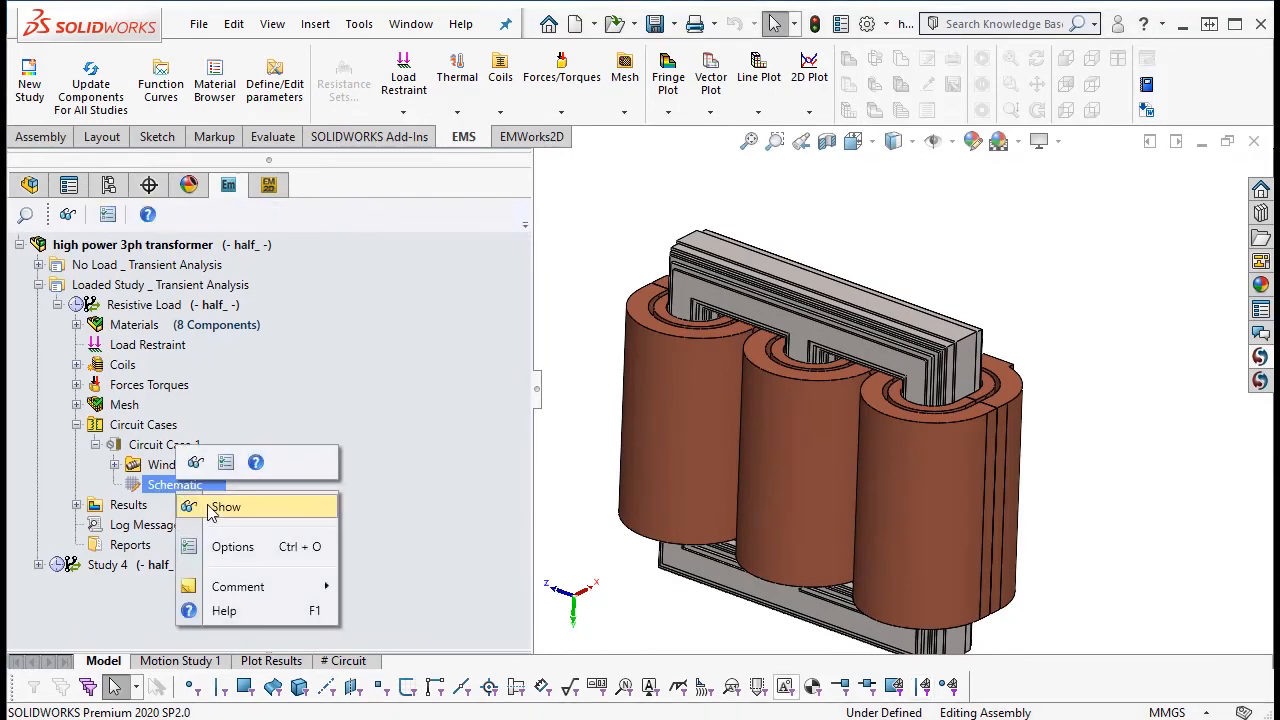
click(226, 506)
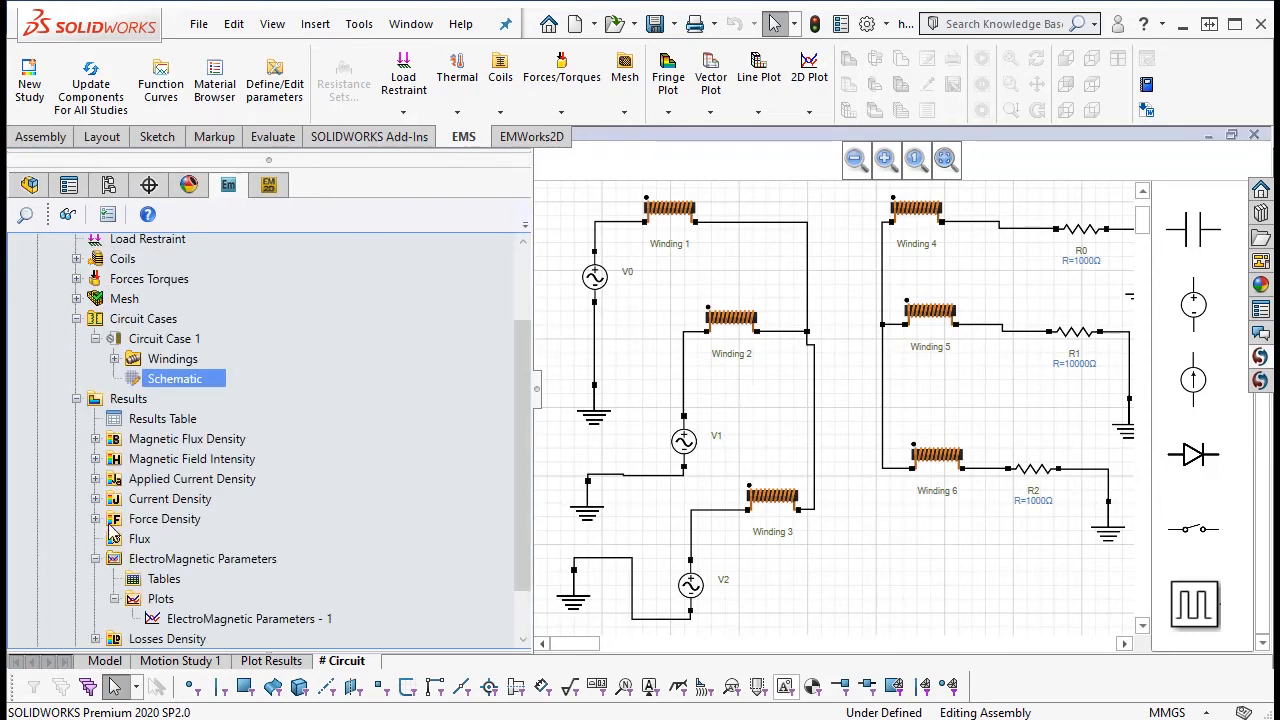
click(162, 418)
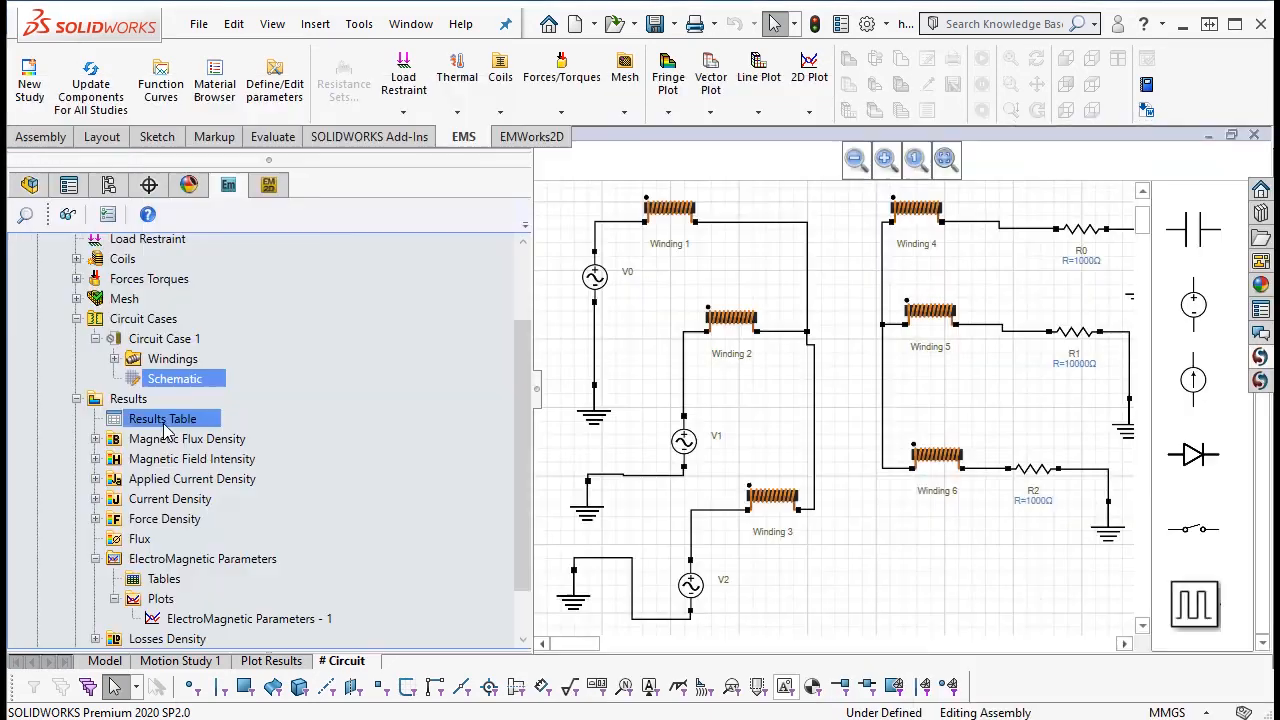
- Open the resistive-load Results Table and plot the wound coil currents over time
double_click(162, 418)
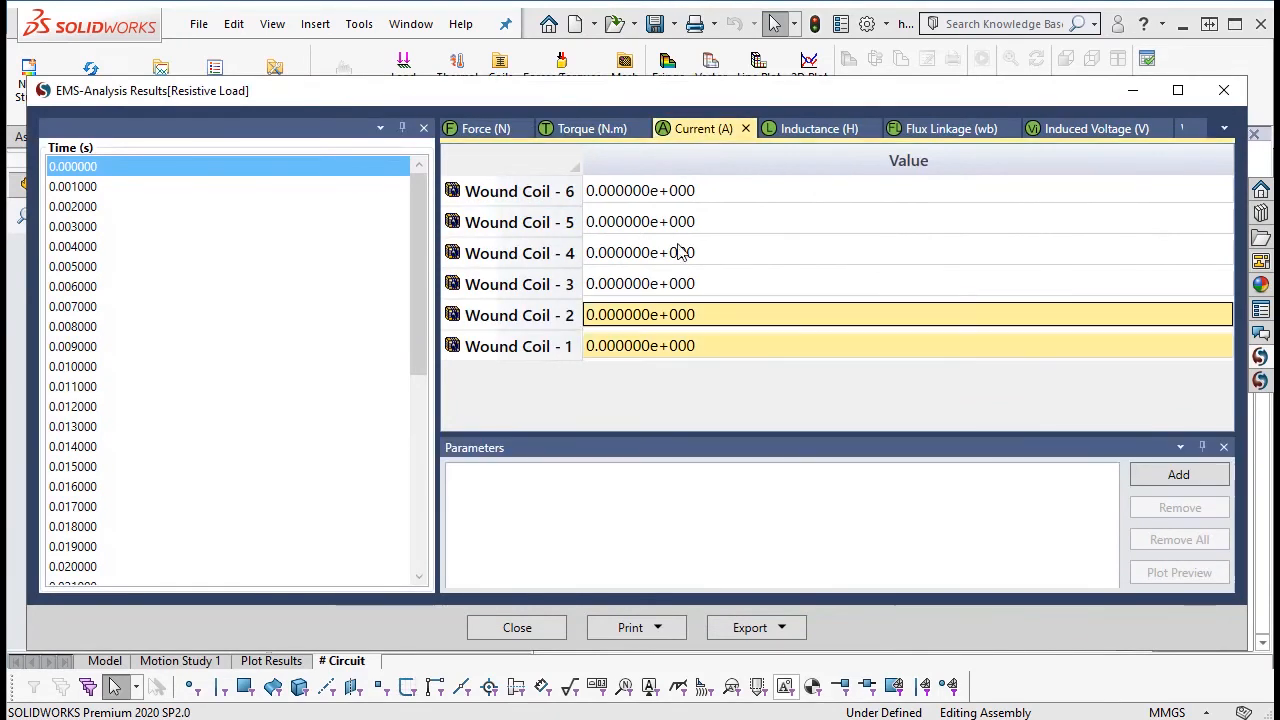
click(1178, 474)
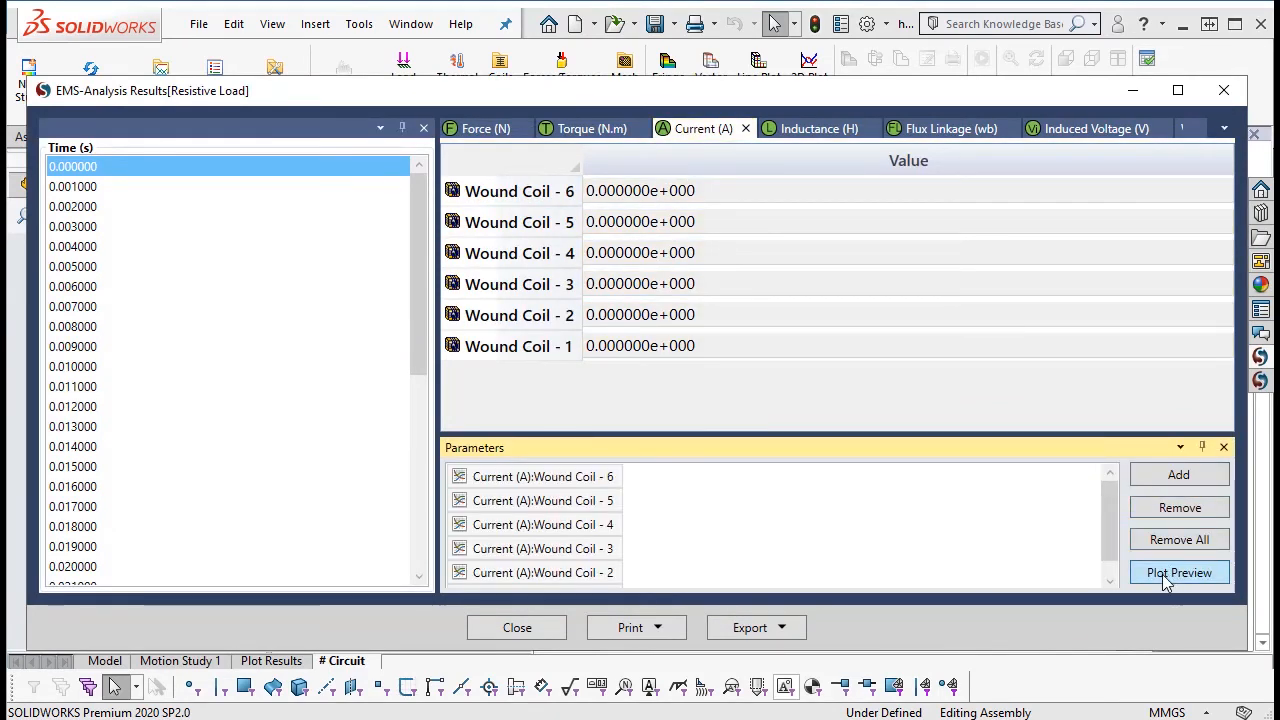
click(1178, 572)
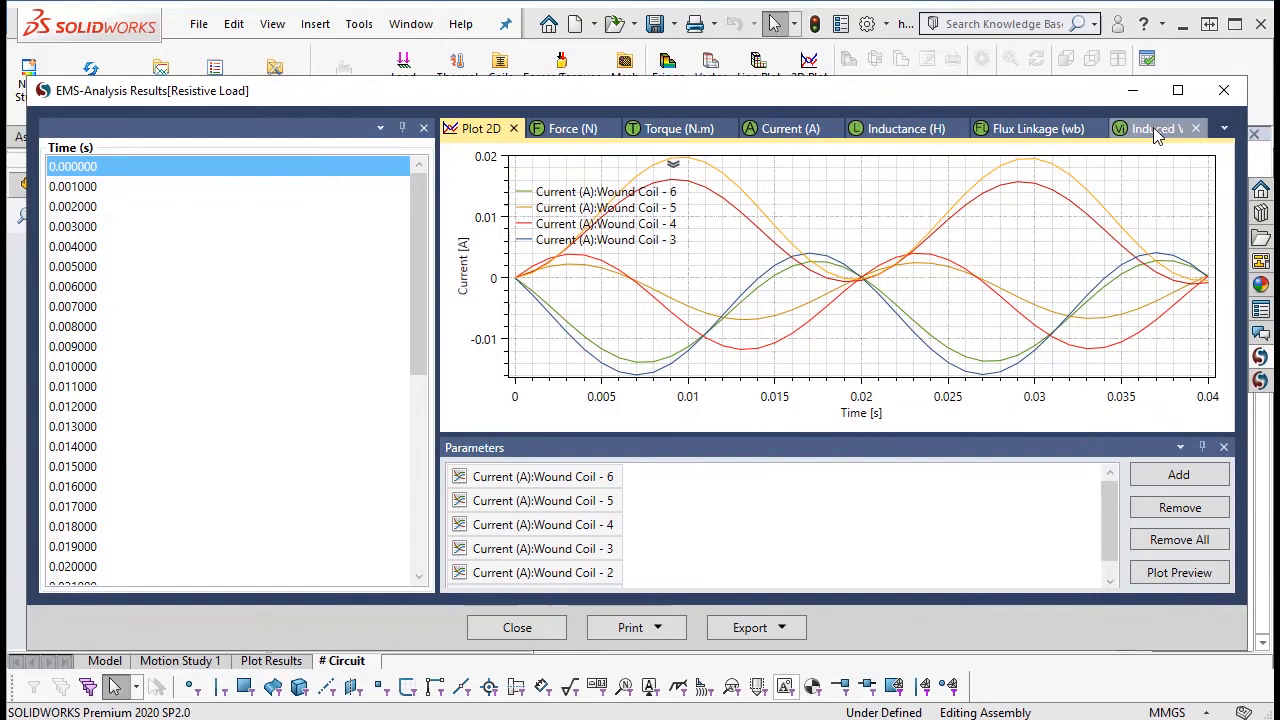
- Plot induced voltages and core loss, then close the table and return to the 3D model
click(1150, 128)
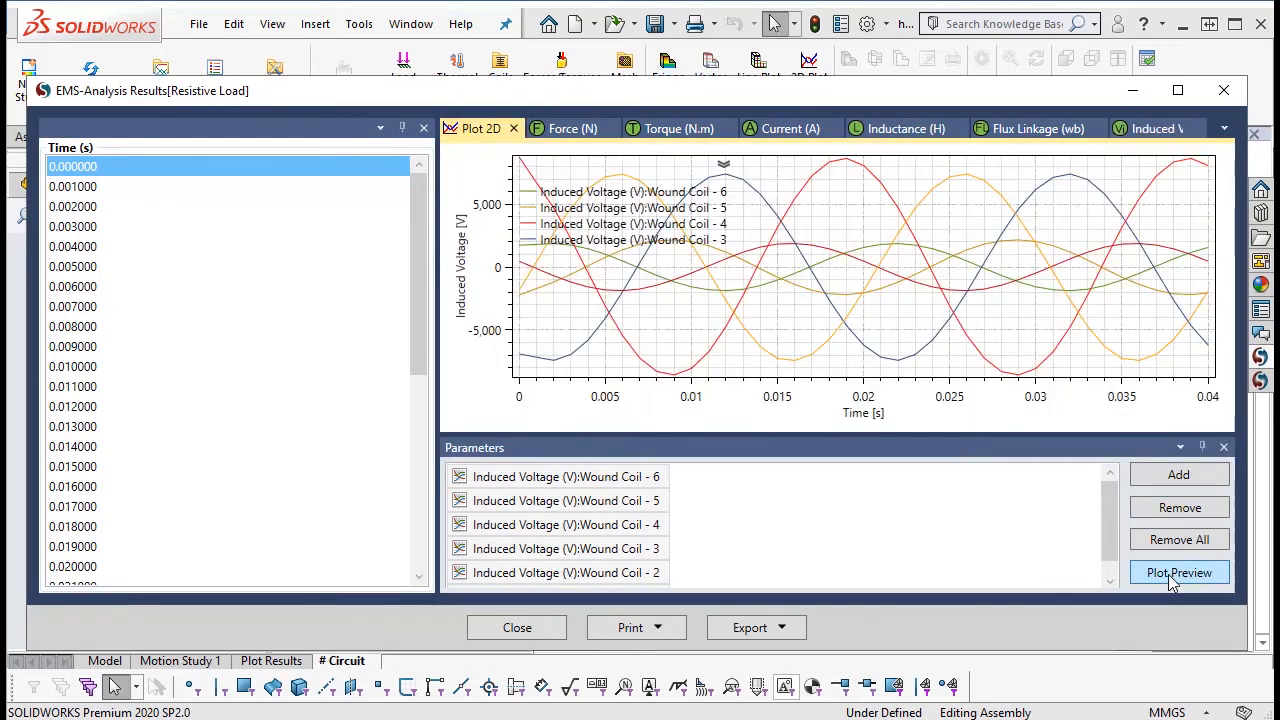
click(1178, 572)
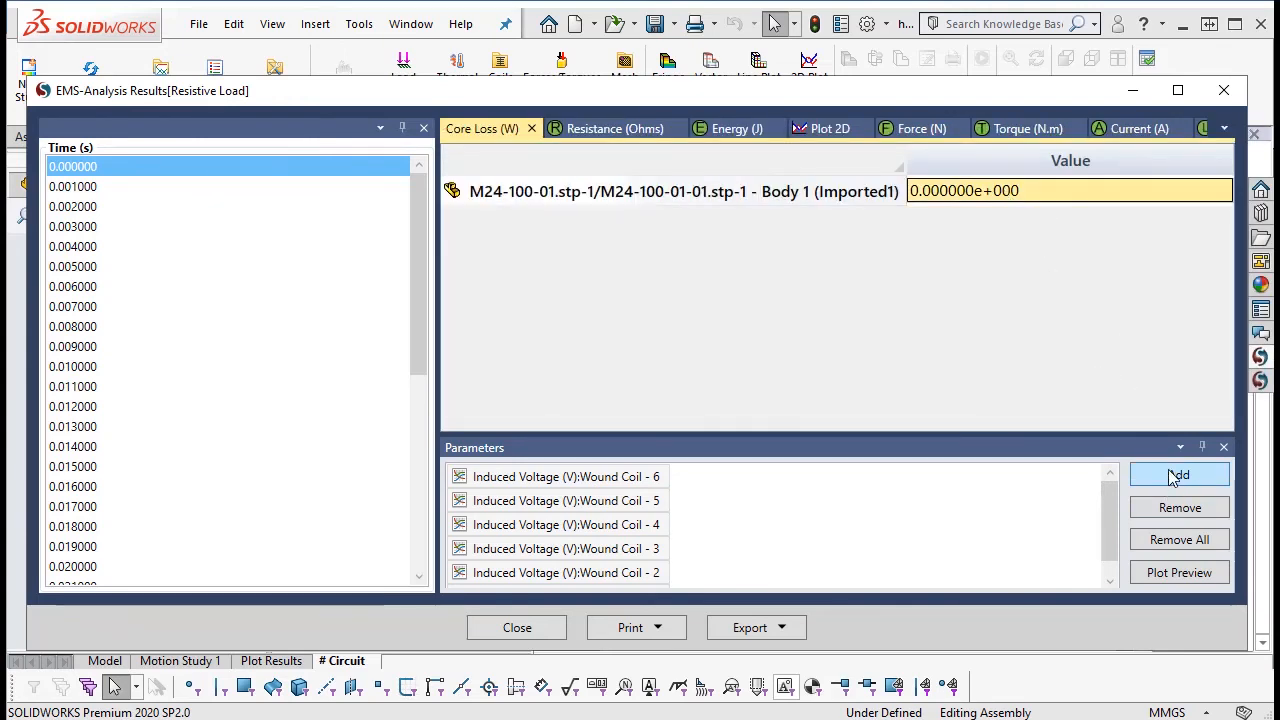
click(1179, 572)
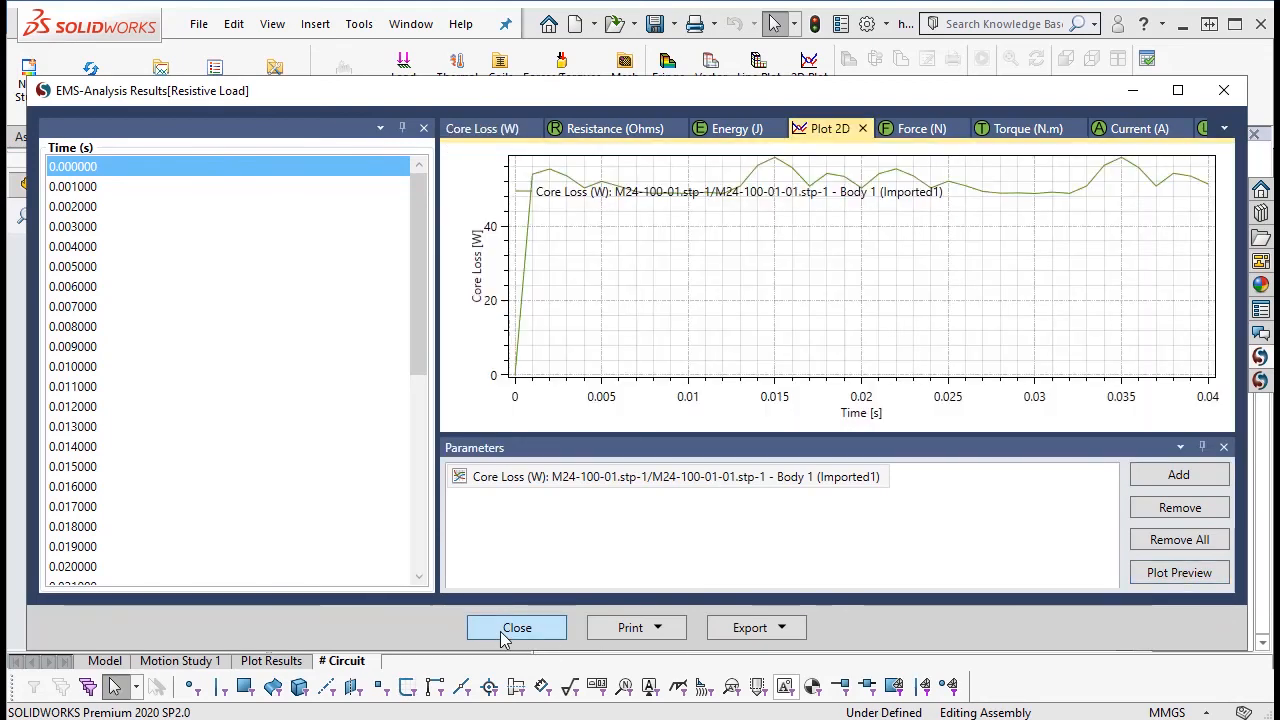
click(517, 627)
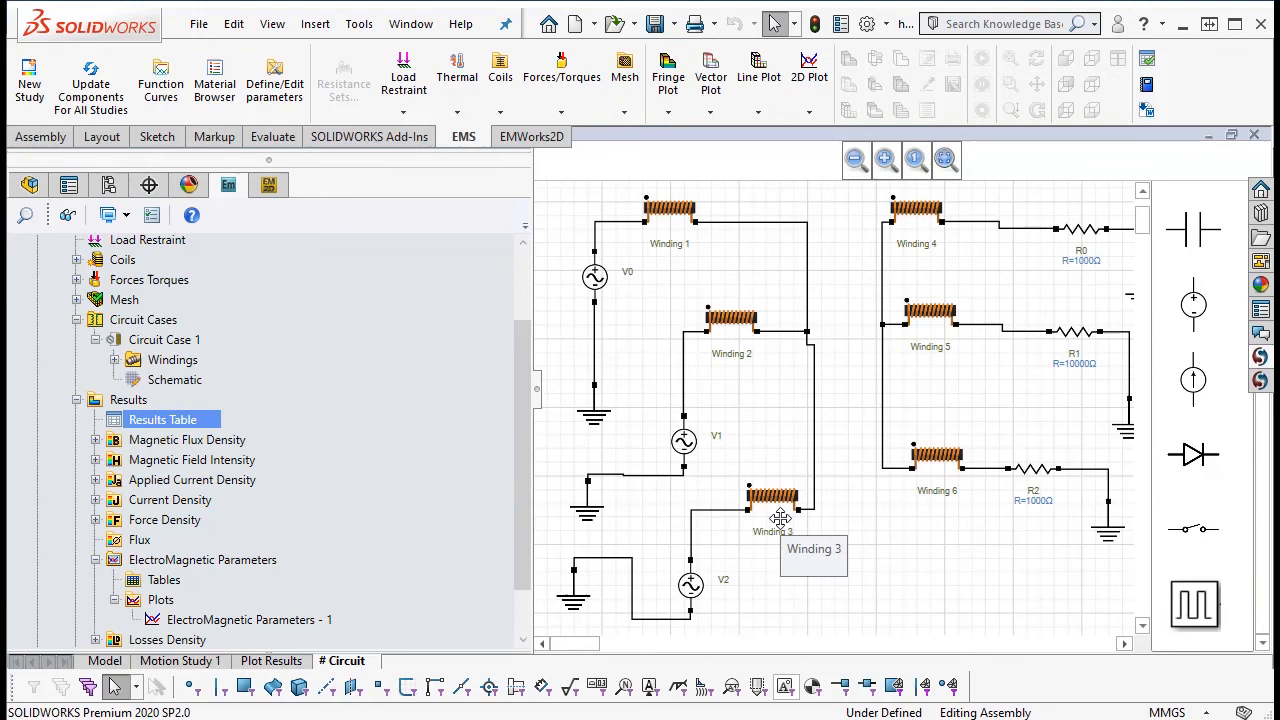
click(104, 660)
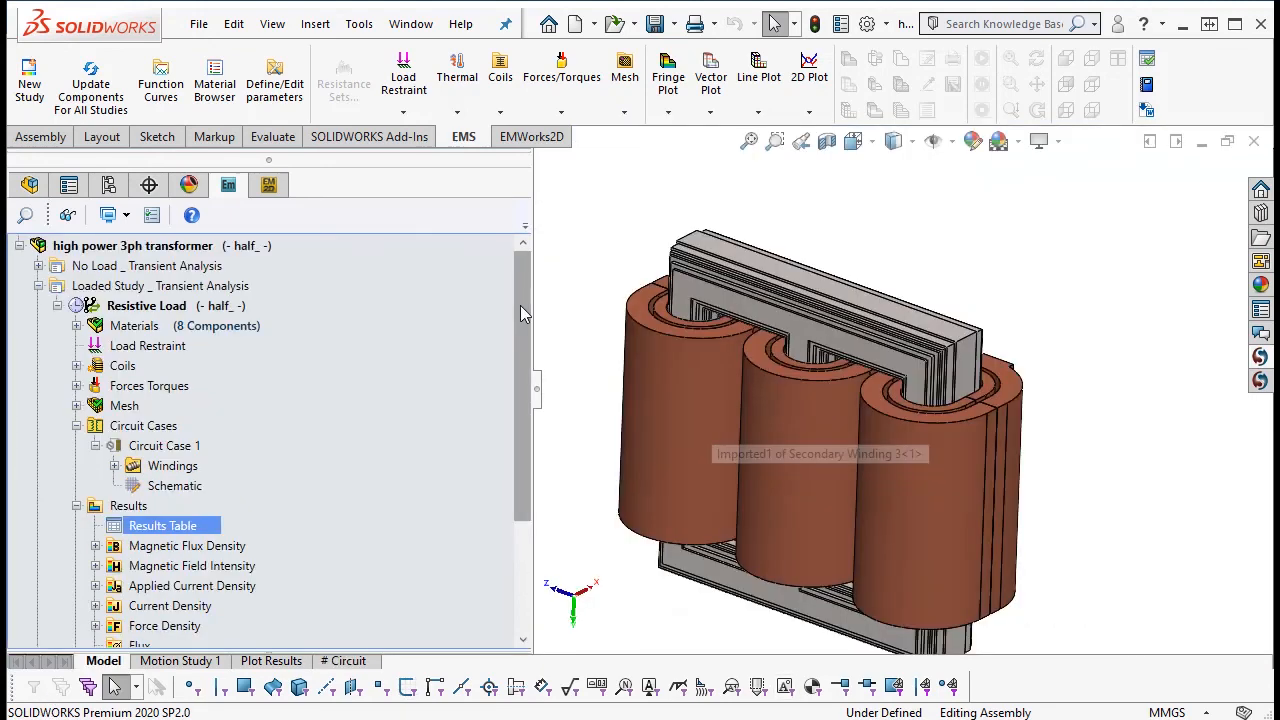